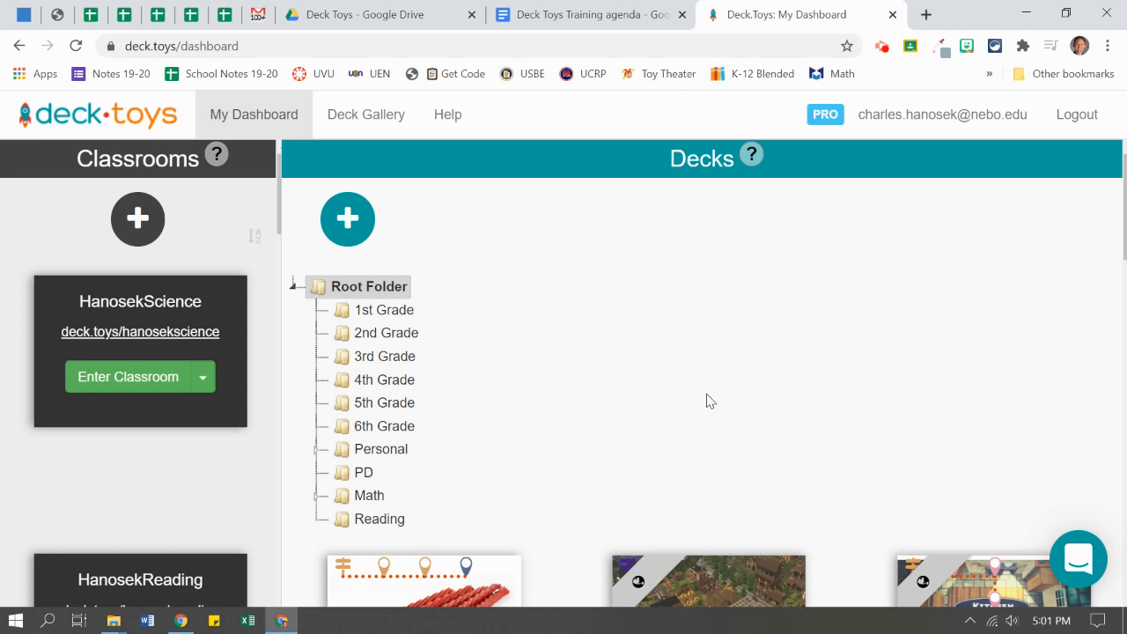
pyautogui.moveTo(747, 384)
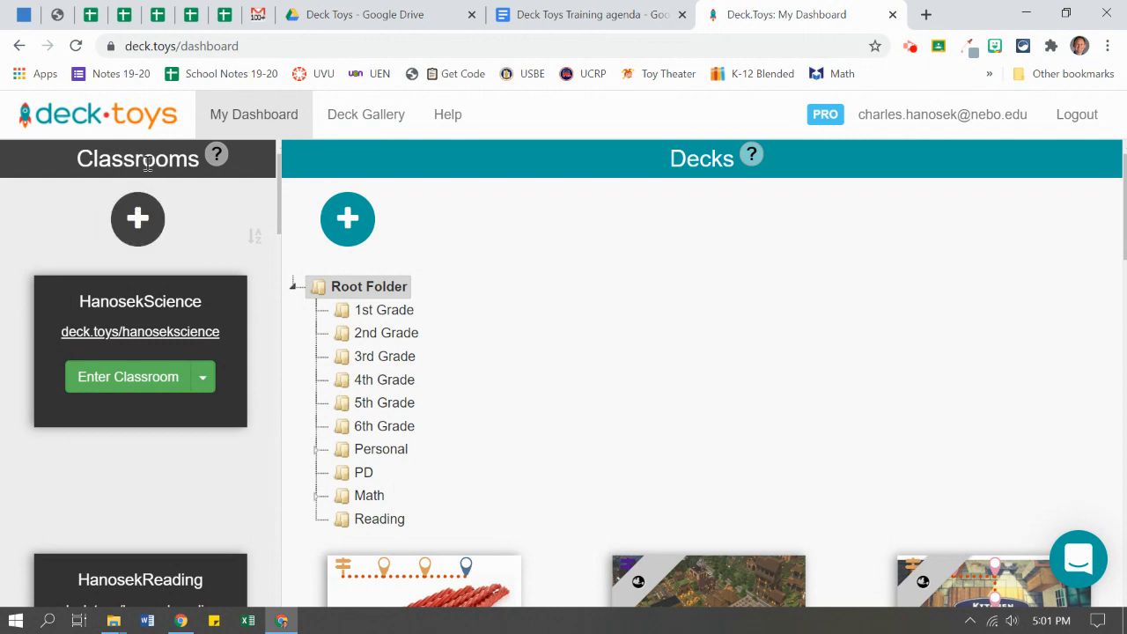
pyautogui.moveTo(391, 271)
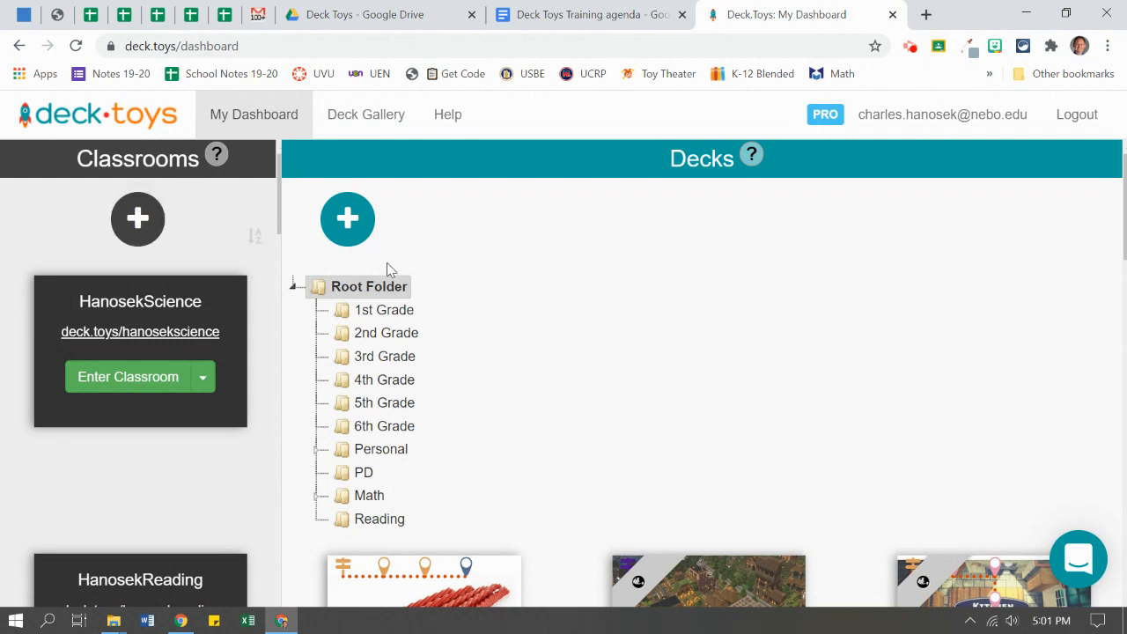
pyautogui.moveTo(426, 317)
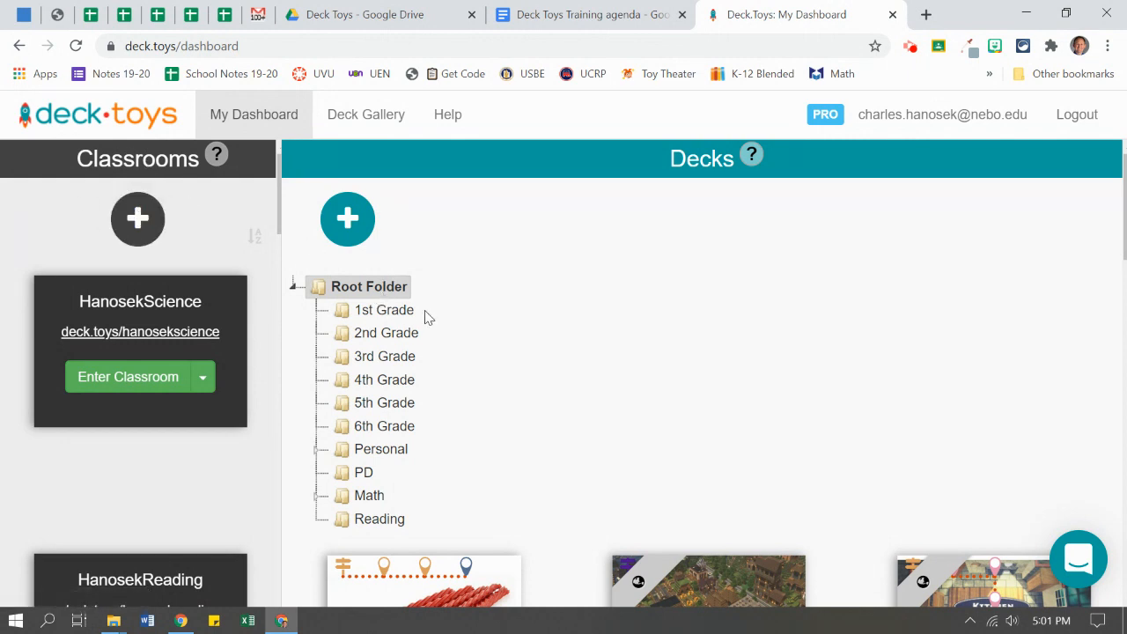
pyautogui.moveTo(271, 138)
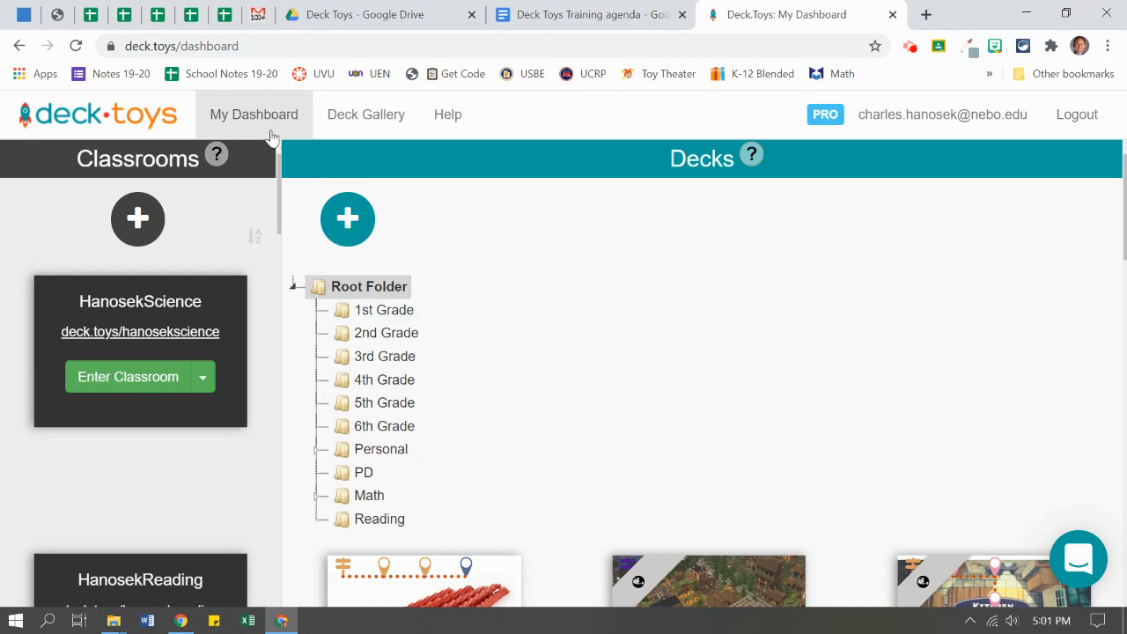
pyautogui.moveTo(405, 233)
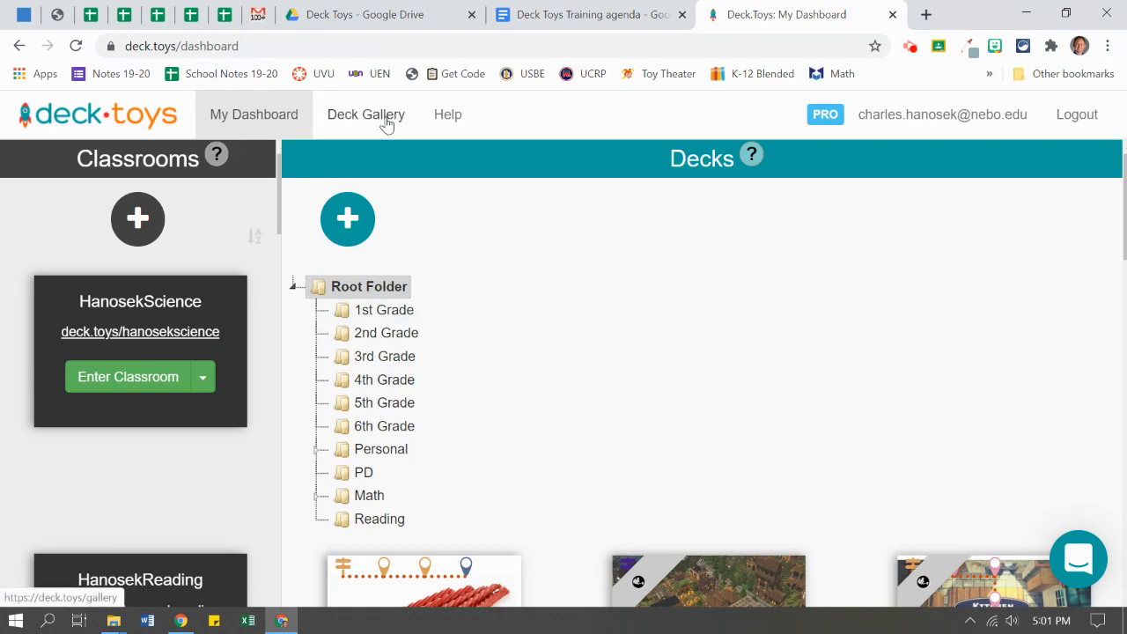
# Search the Deck Gallery for 'fraction' and rank the 255 results by Most Favored.
pyautogui.click(366, 115)
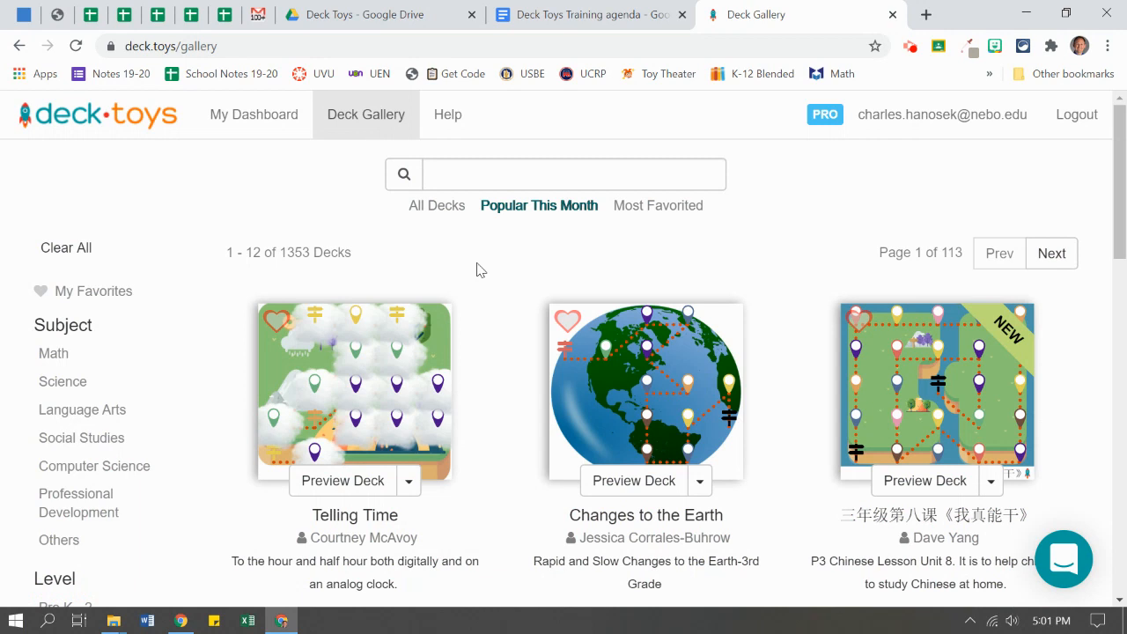
pyautogui.click(572, 174)
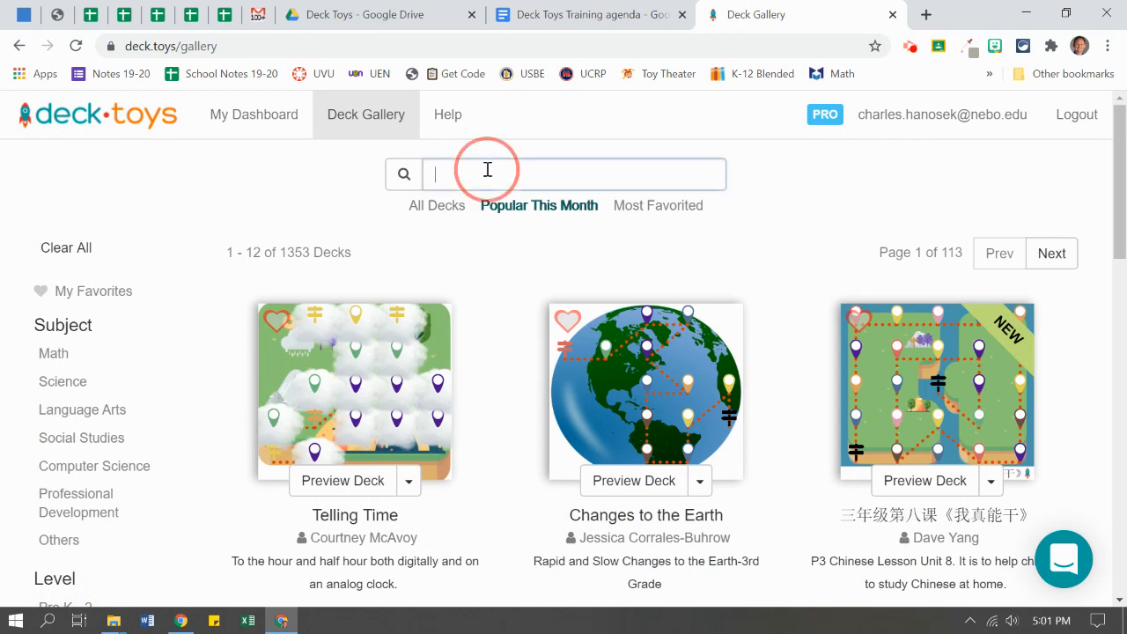
pyautogui.write('fraction')
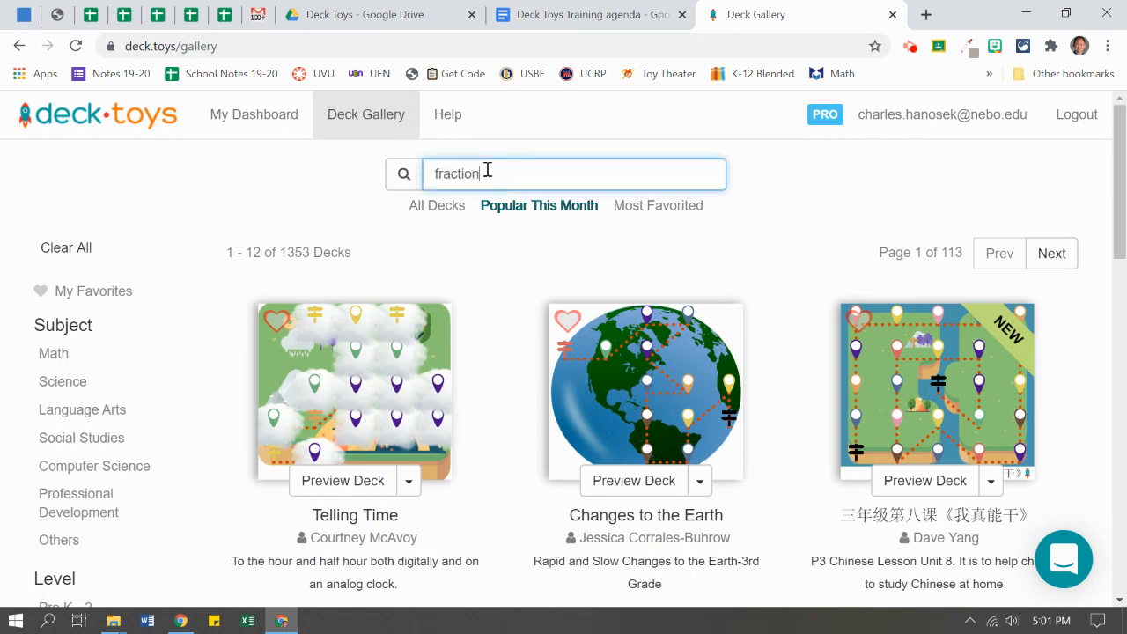
pyautogui.click(658, 204)
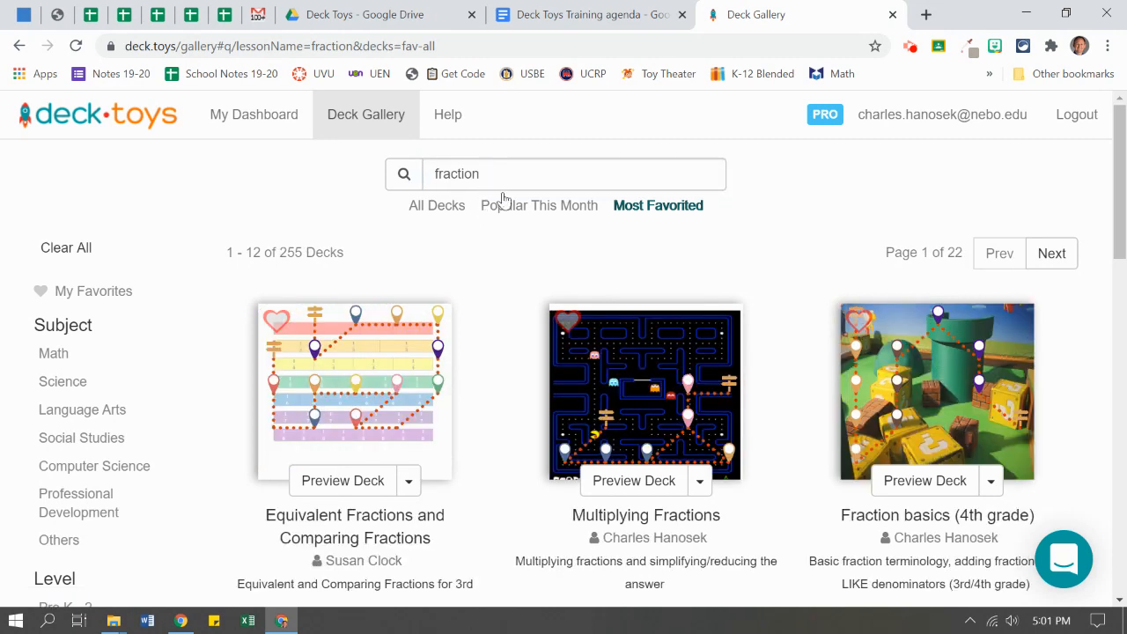
pyautogui.moveTo(486, 334)
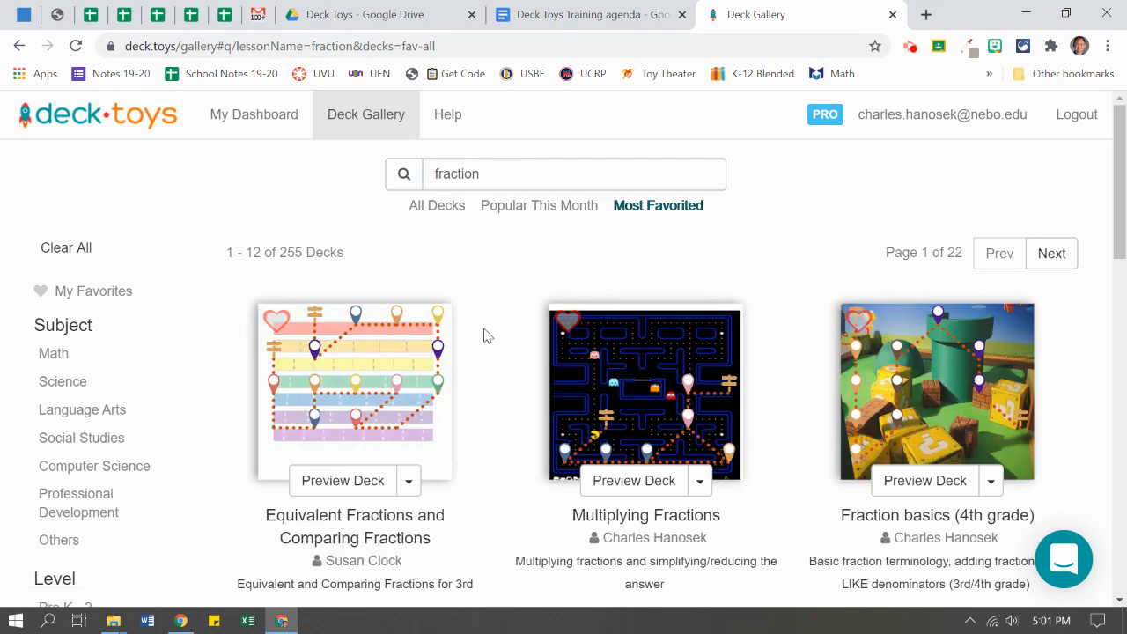
pyautogui.moveTo(162, 349)
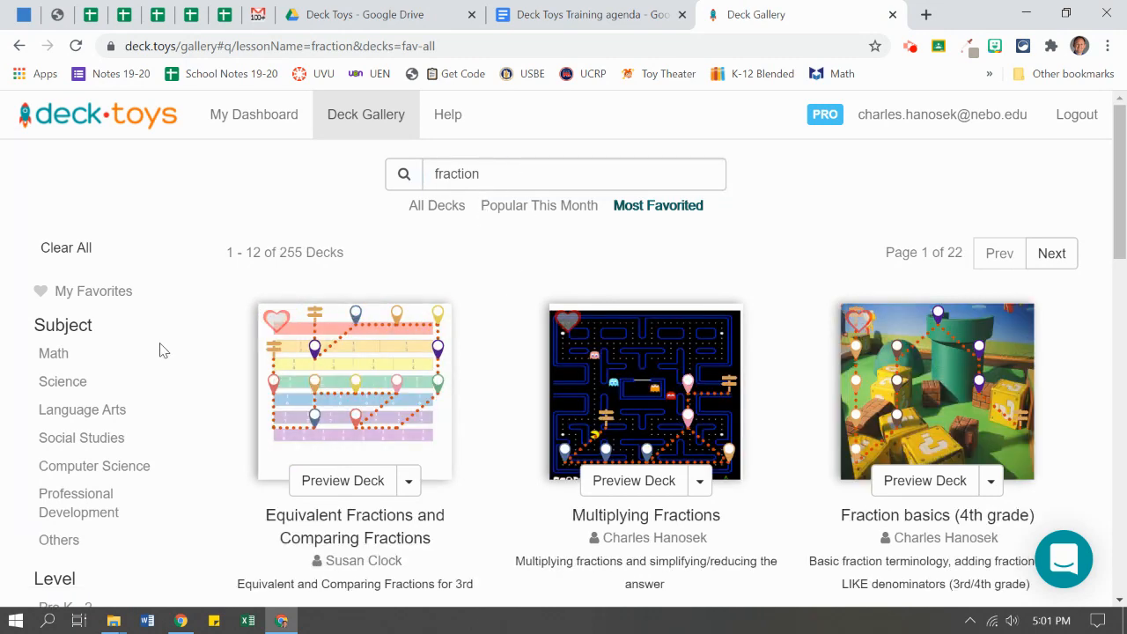
# Filter the fraction results by Math subject, Grade 3 - 5 level and English language.
pyautogui.scroll(-3)
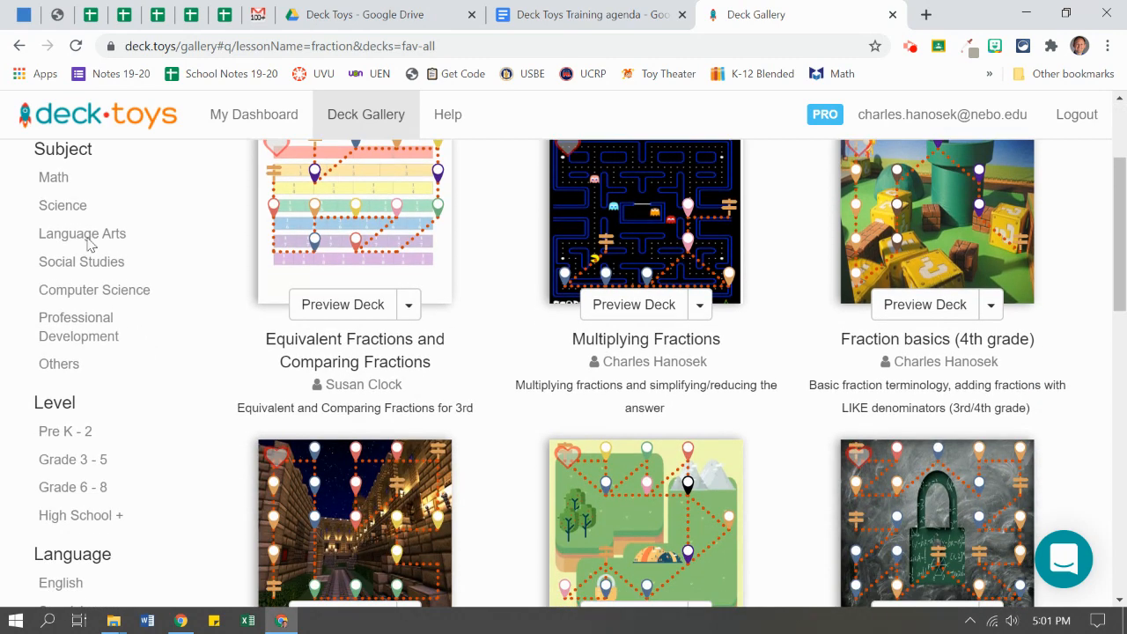
pyautogui.click(53, 176)
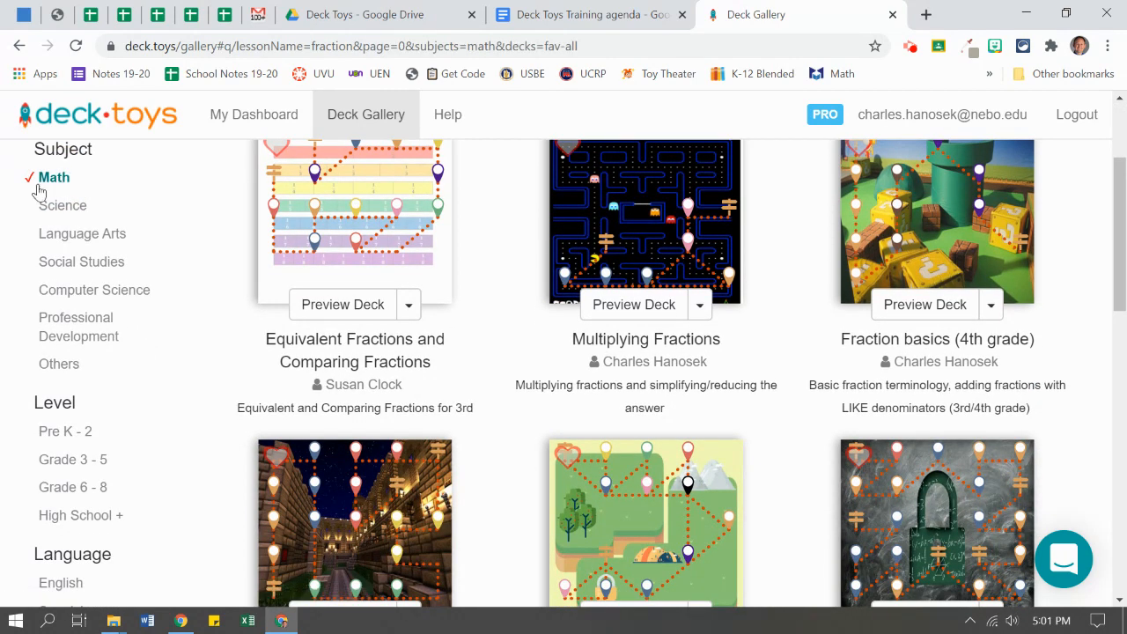
pyautogui.scroll(-3)
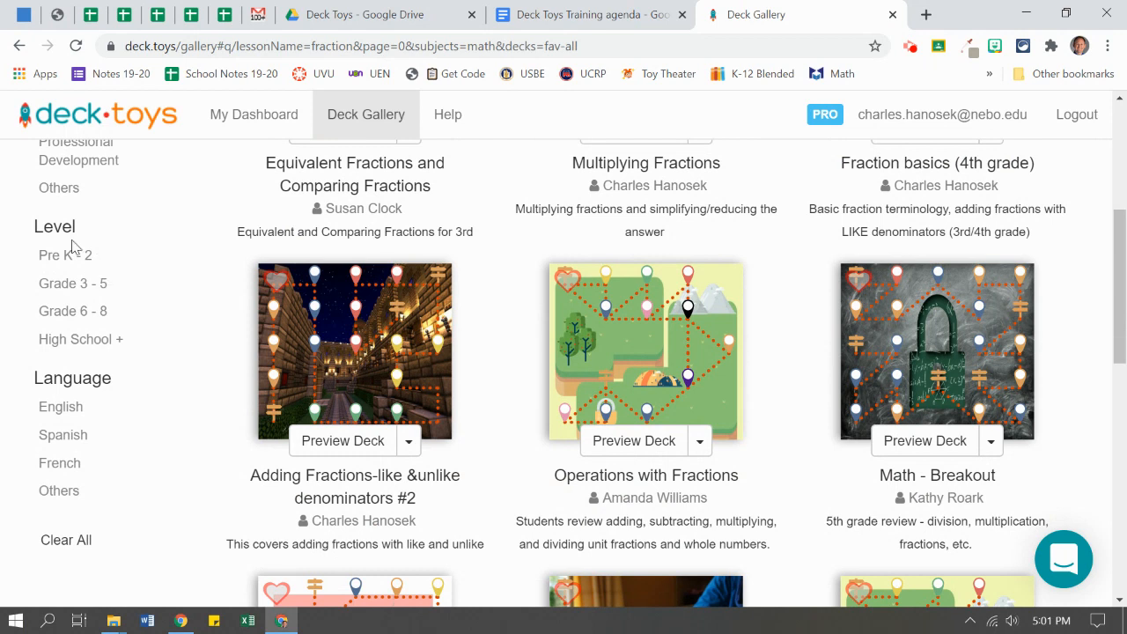
pyautogui.moveTo(74, 294)
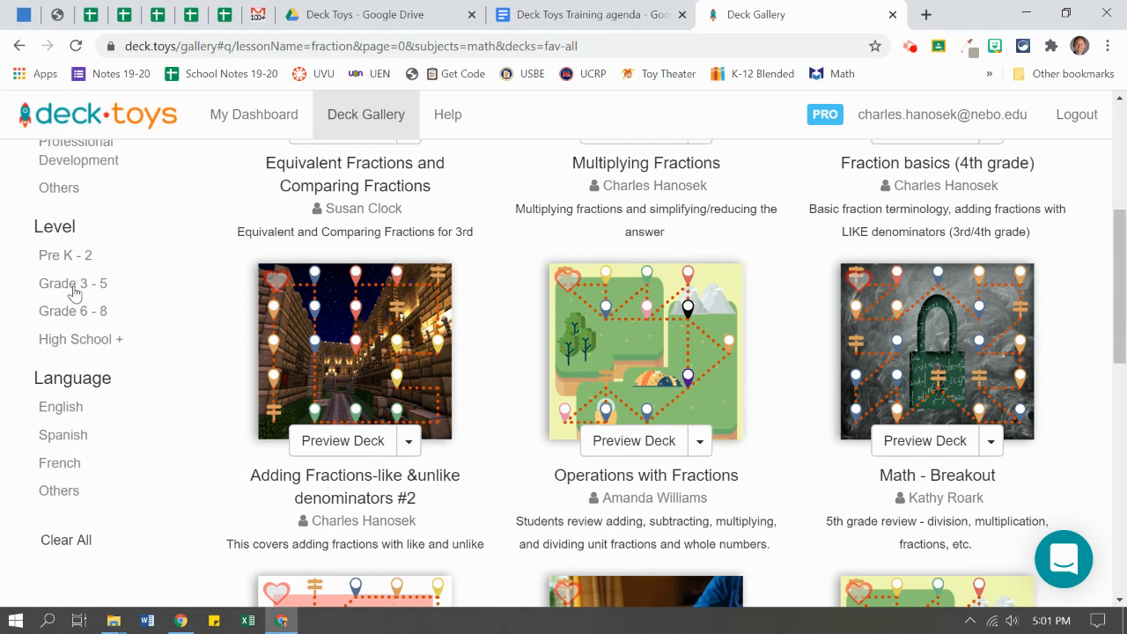
pyautogui.click(72, 281)
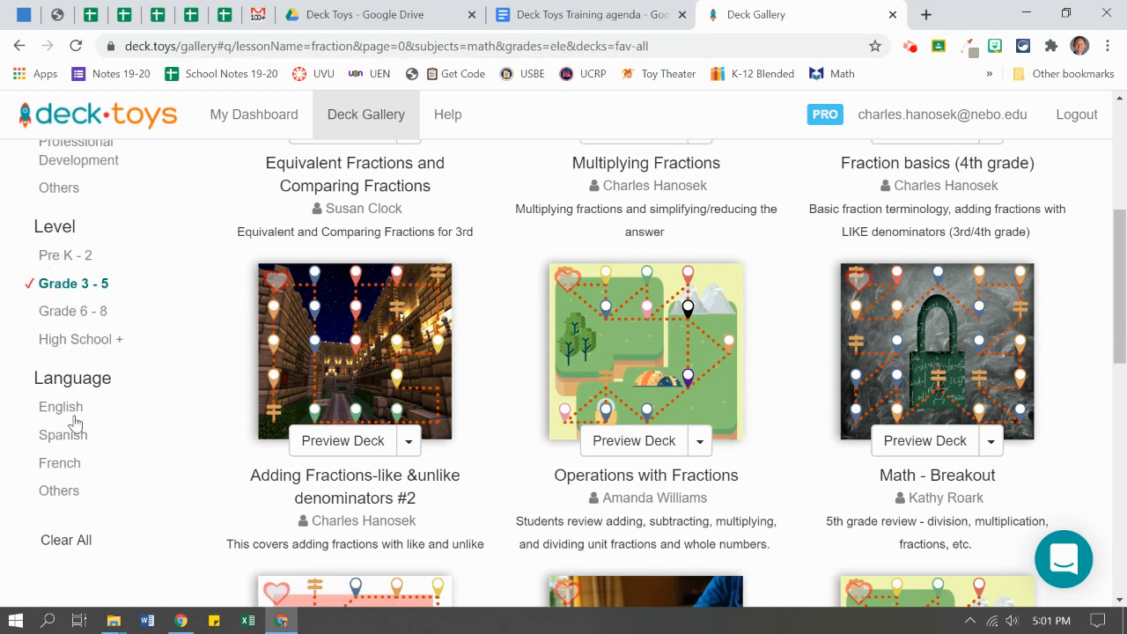
pyautogui.click(60, 405)
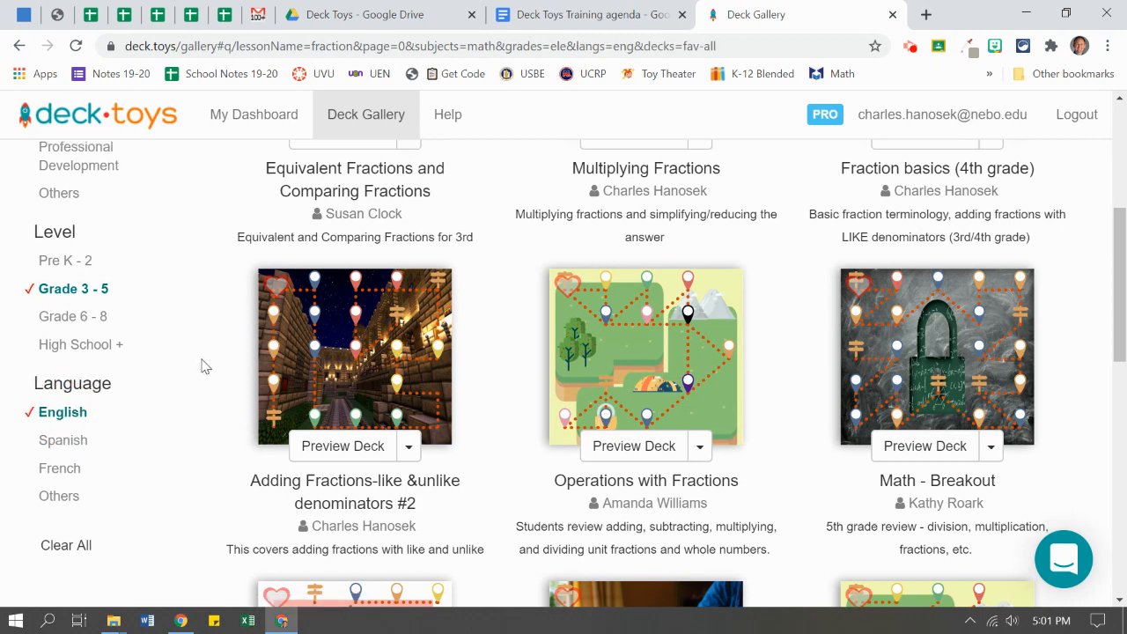
pyautogui.scroll(3)
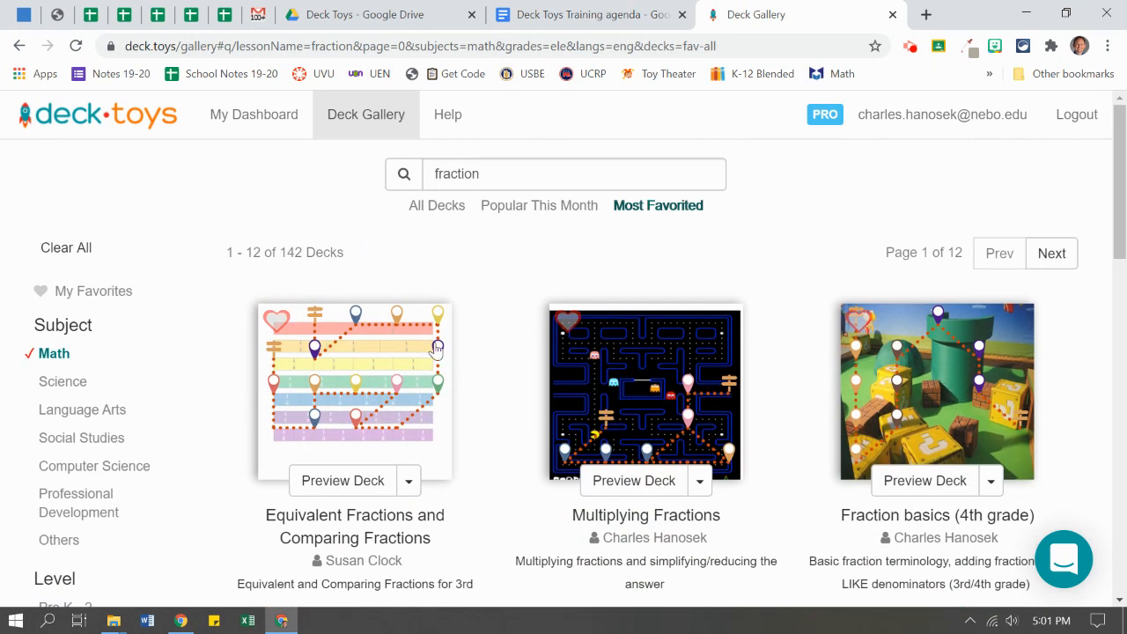
# Heart the Operations with Fractions deck in the filtered results to save it as a favorite.
pyautogui.scroll(-3)
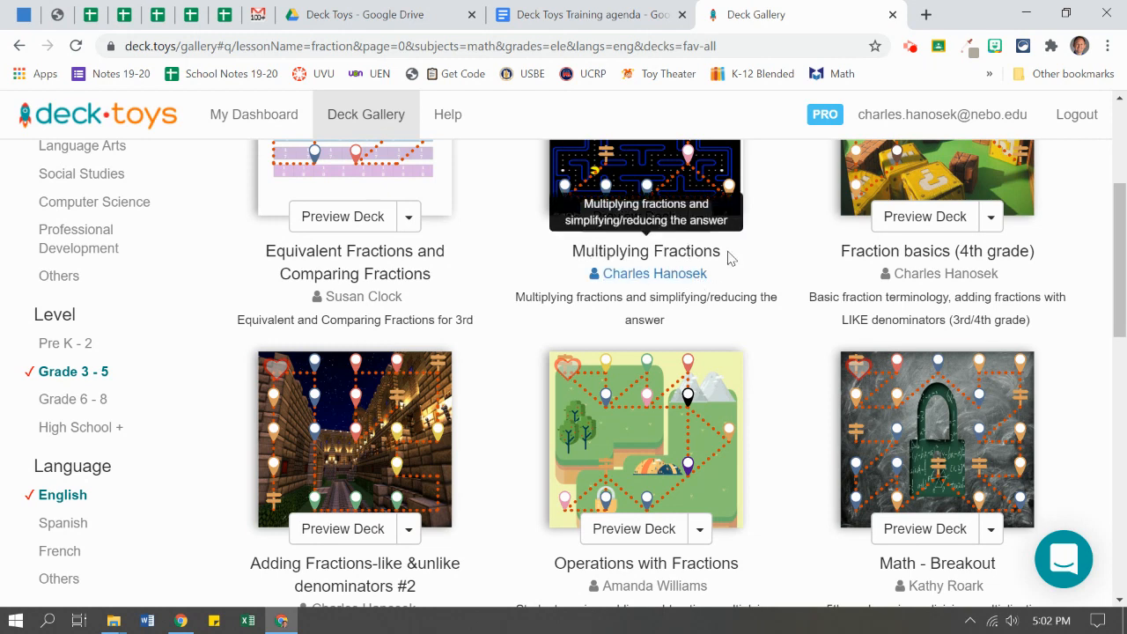
pyautogui.moveTo(539, 296)
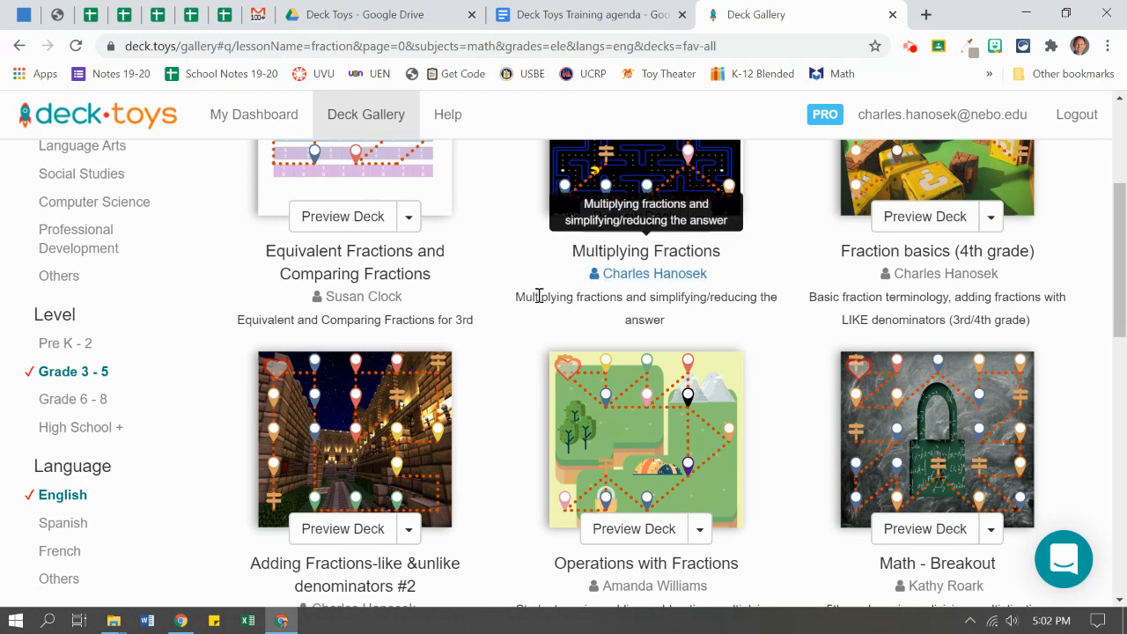
pyautogui.moveTo(663, 321)
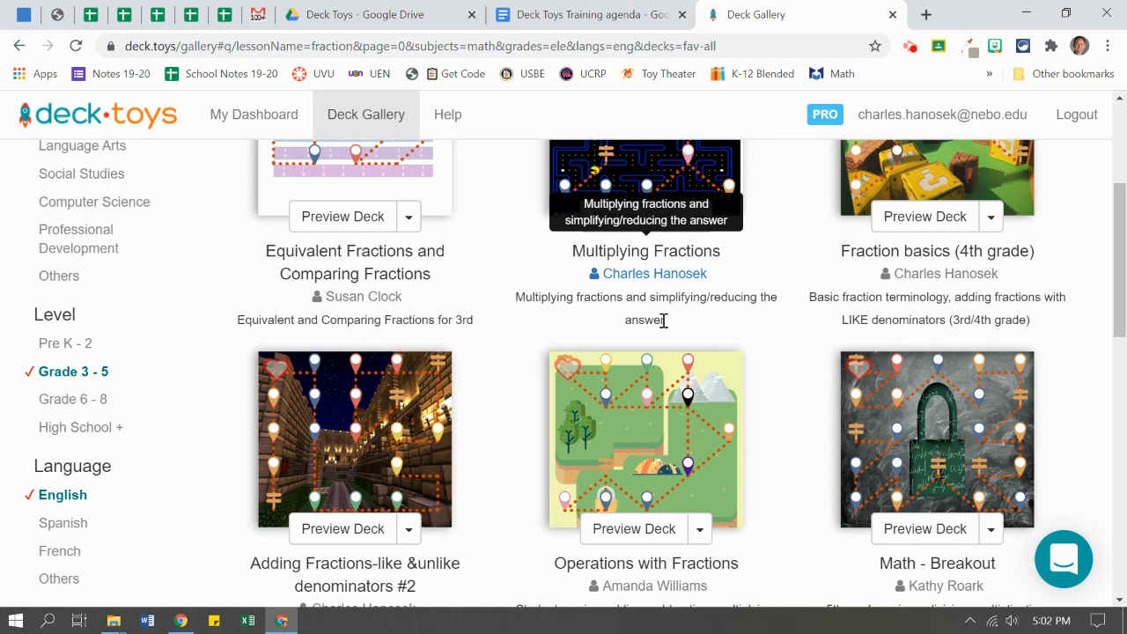
pyautogui.scroll(-3)
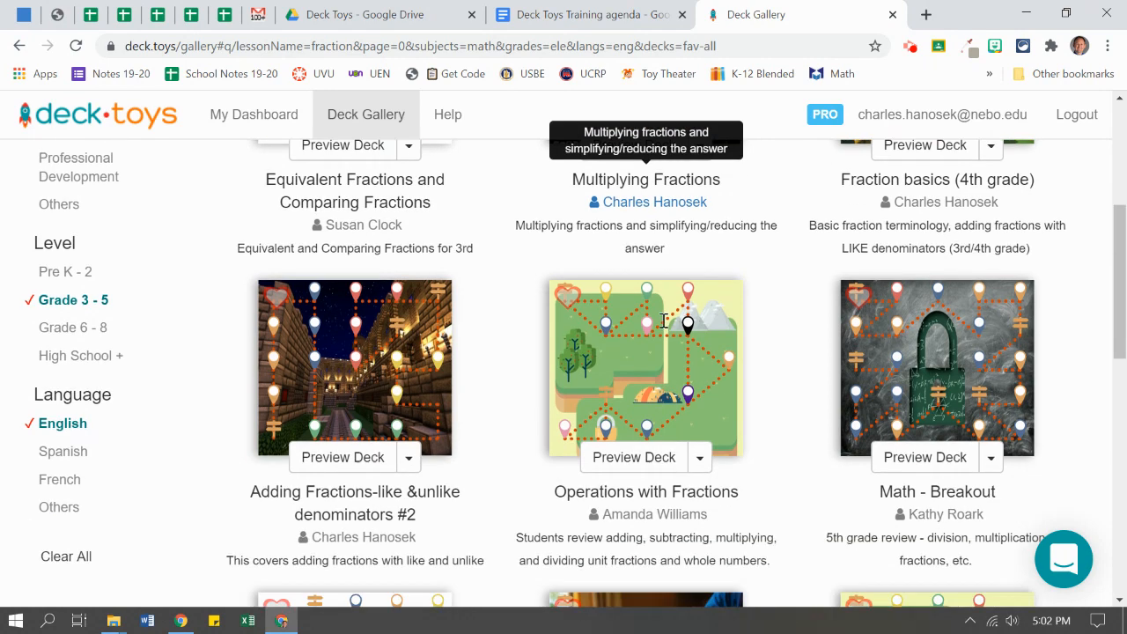
pyautogui.scroll(-3)
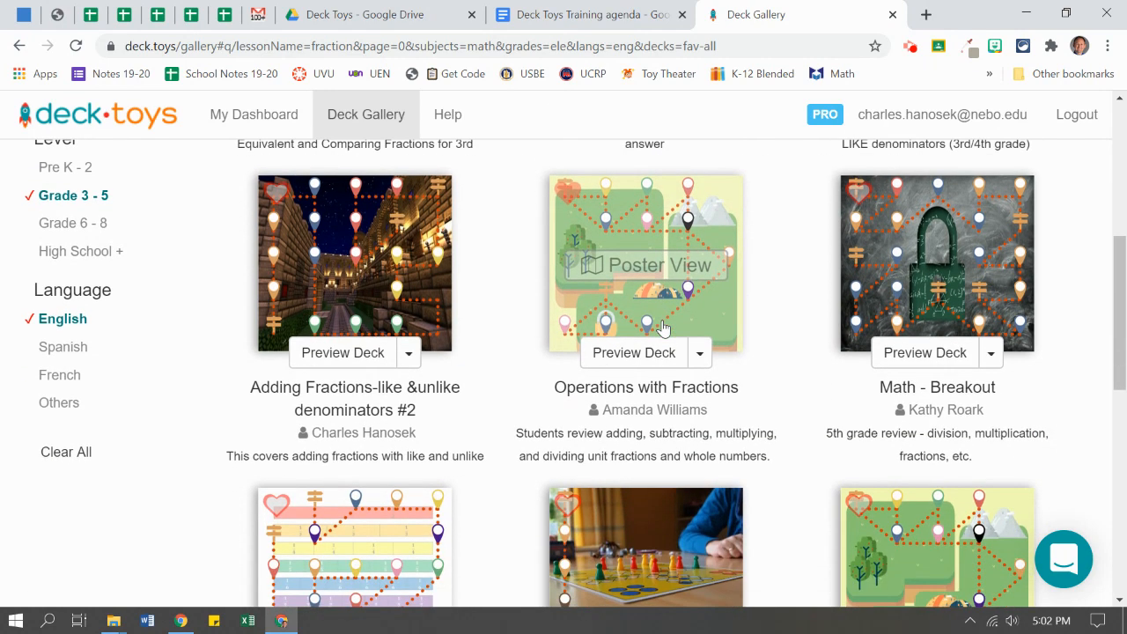
pyautogui.moveTo(585, 208)
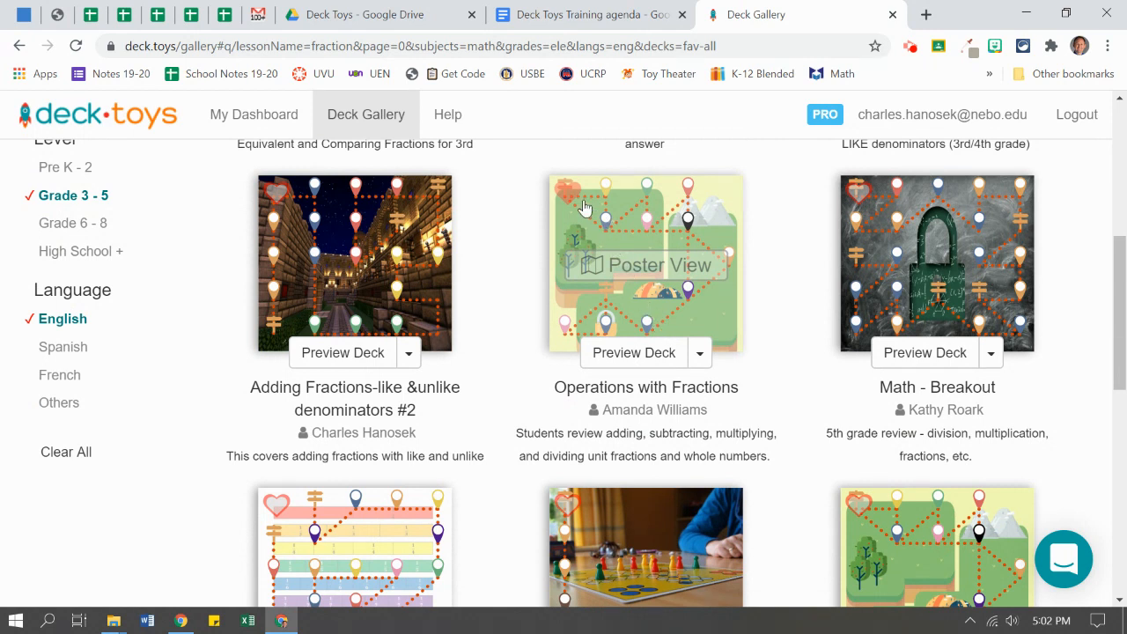
pyautogui.click(567, 187)
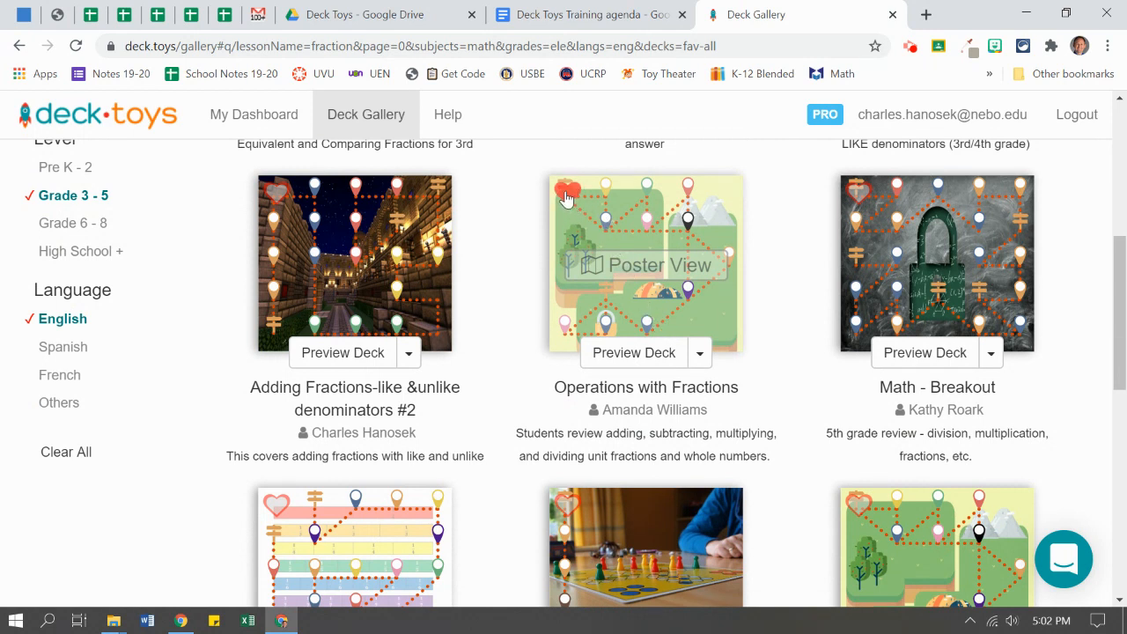
pyautogui.click(571, 188)
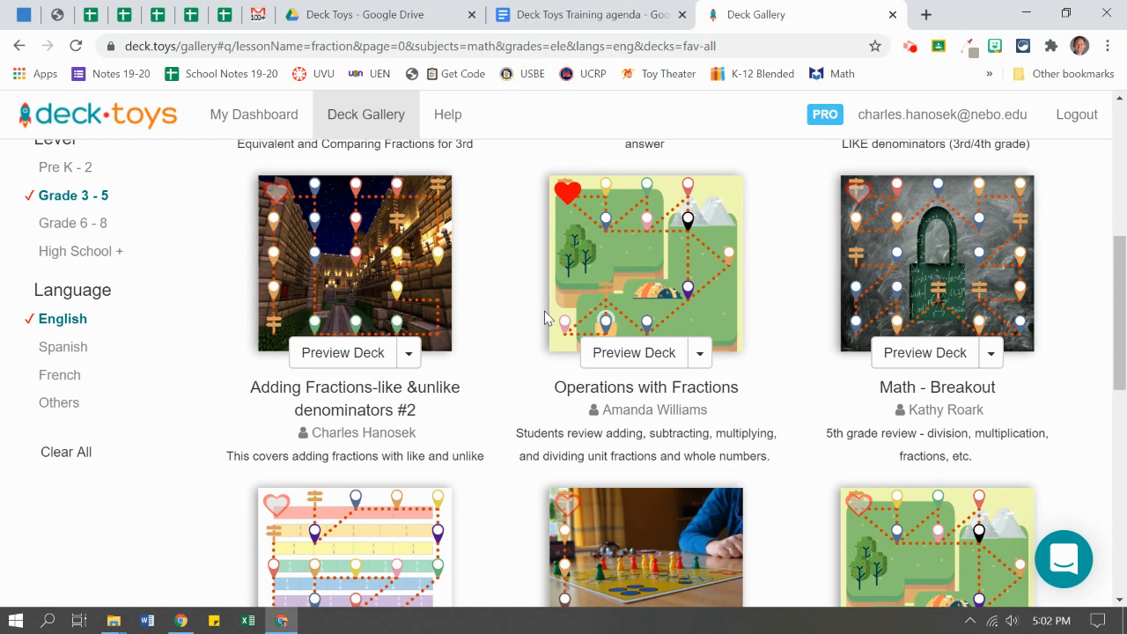
pyautogui.scroll(3)
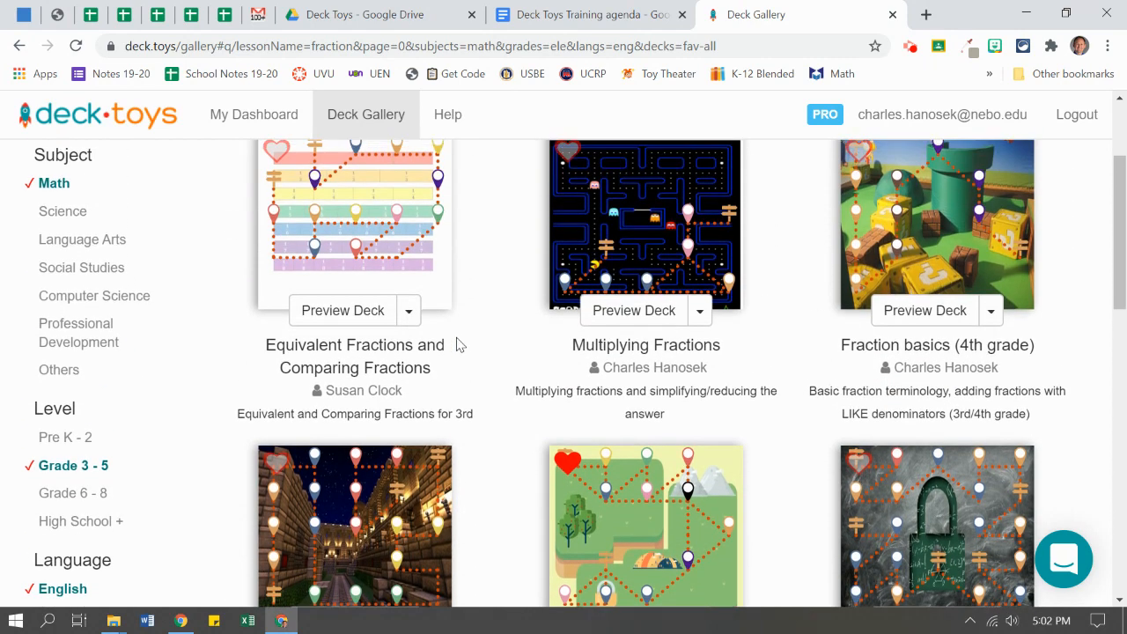
pyautogui.scroll(3)
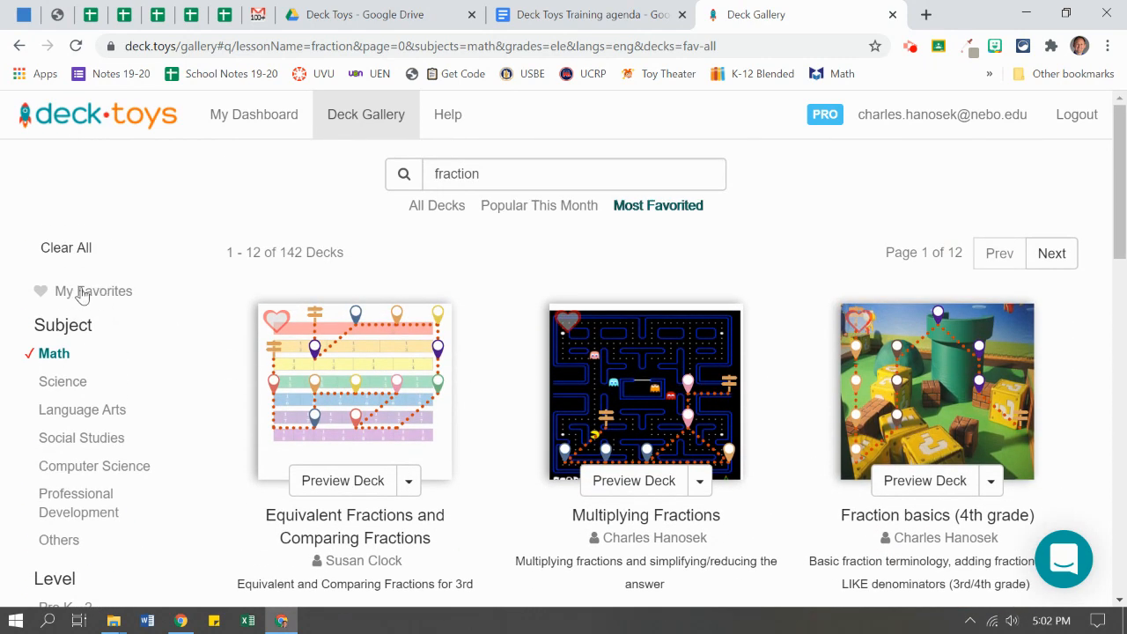
# Filter to favorites and preview the Operations with Fractions deck in Poster View.
pyautogui.click(96, 291)
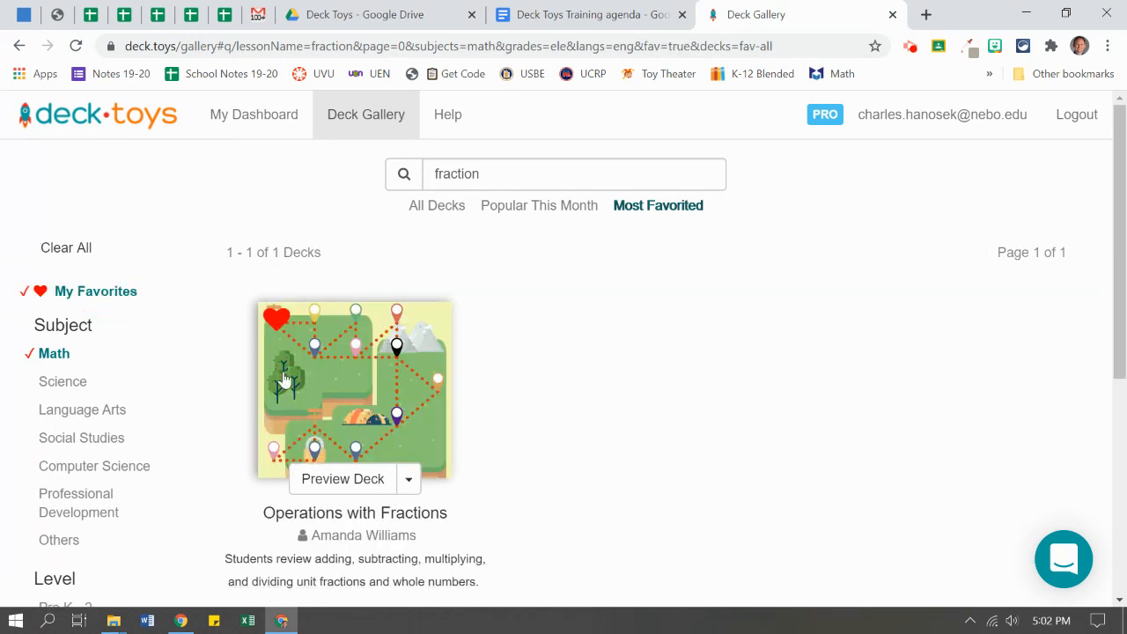
pyautogui.moveTo(532, 439)
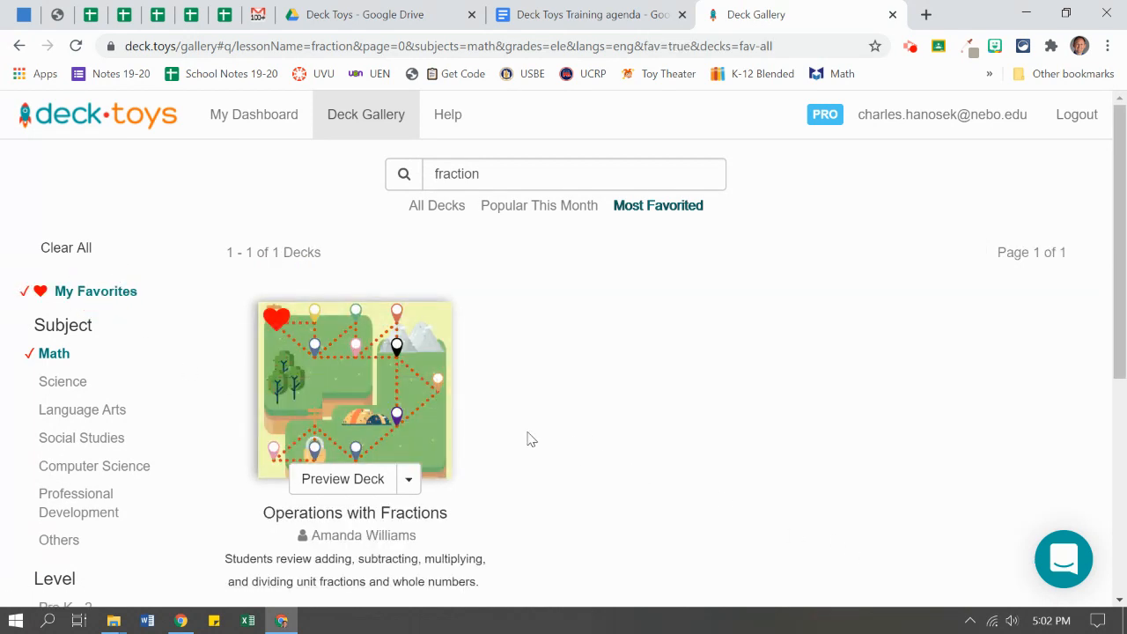
pyautogui.scroll(-3)
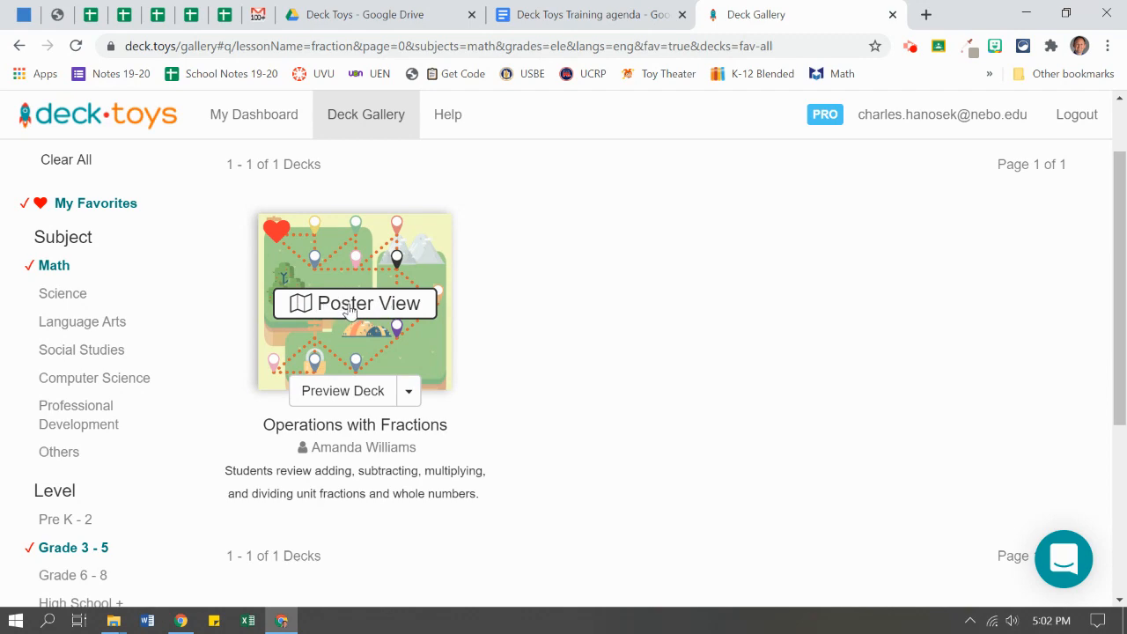
pyautogui.click(341, 391)
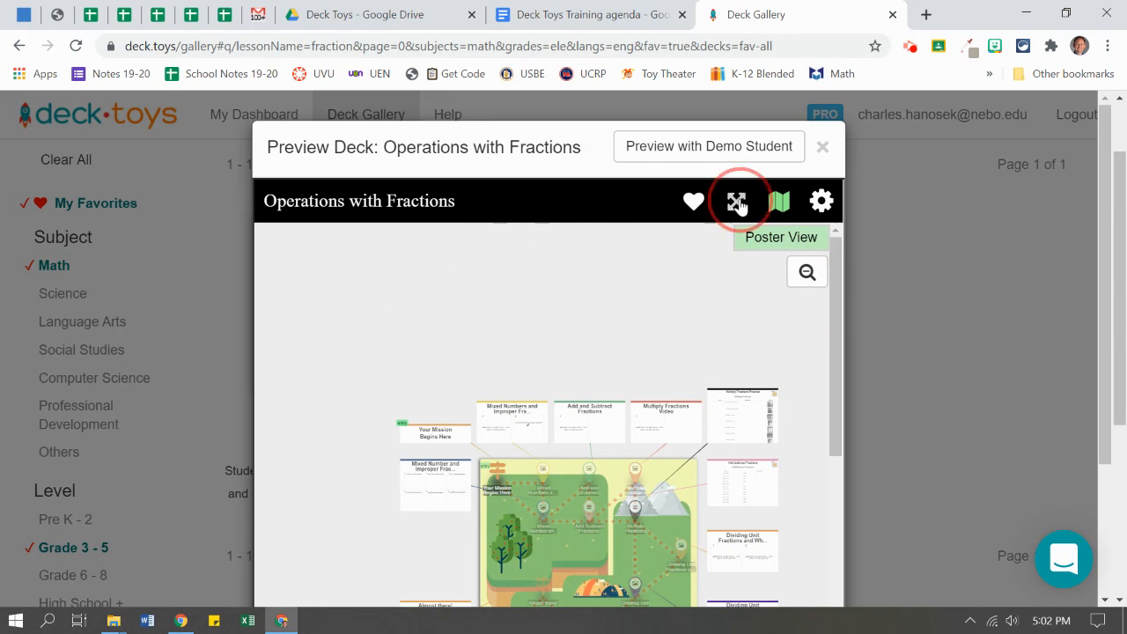
# Enlarge the poster preview to full screen and inspect the Mixed Numbers and Improper Fractions cards.
pyautogui.click(738, 201)
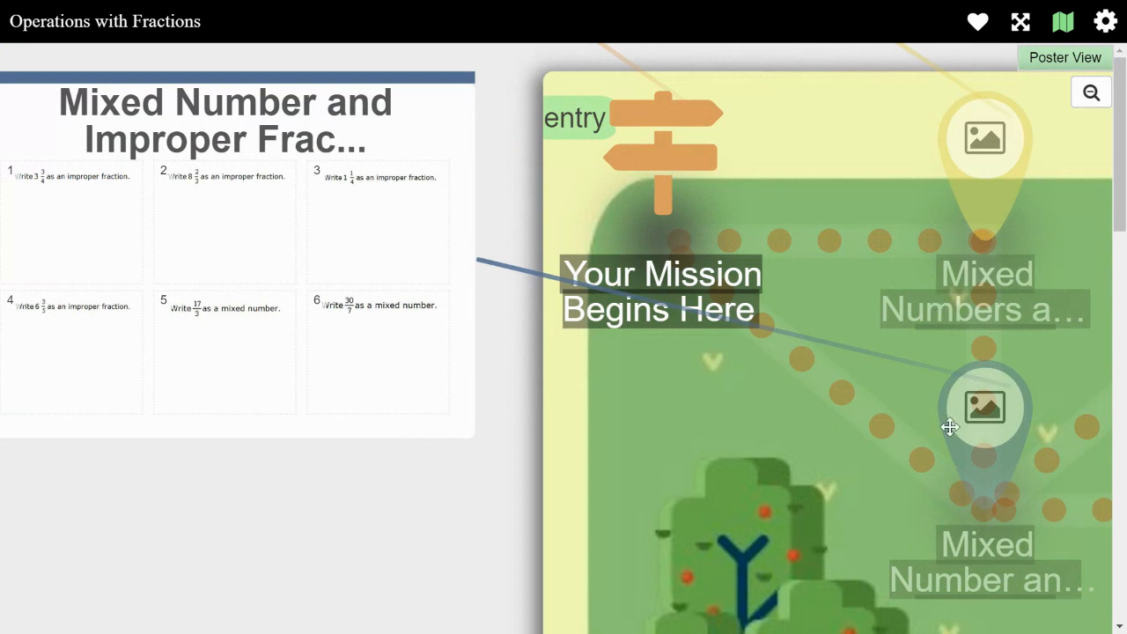
pyautogui.moveTo(210, 226)
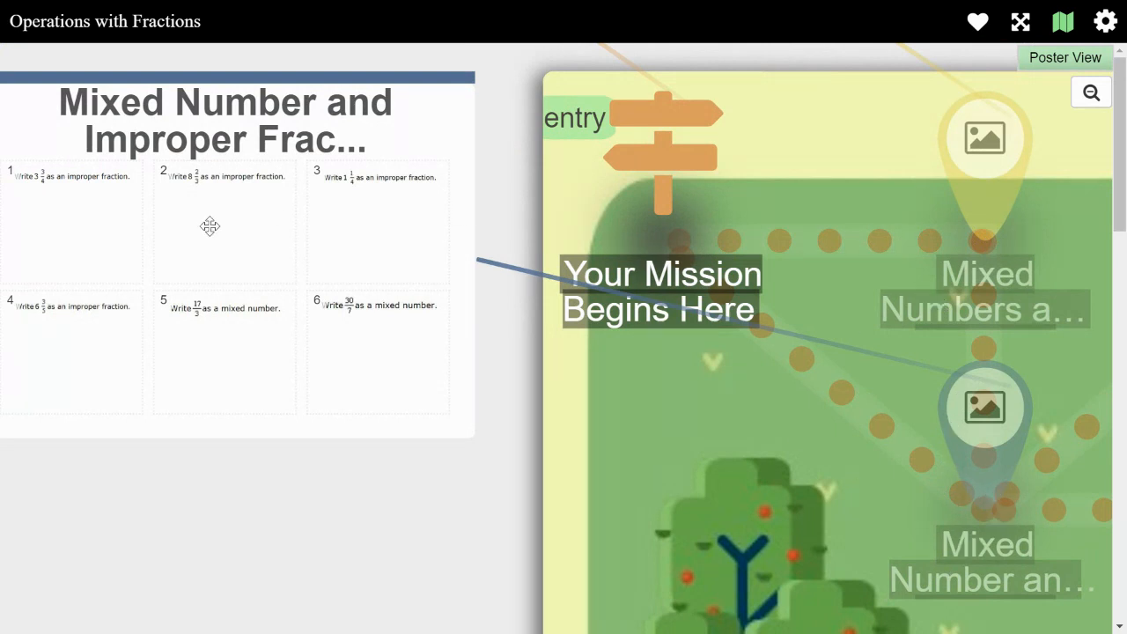
pyautogui.moveTo(527, 384)
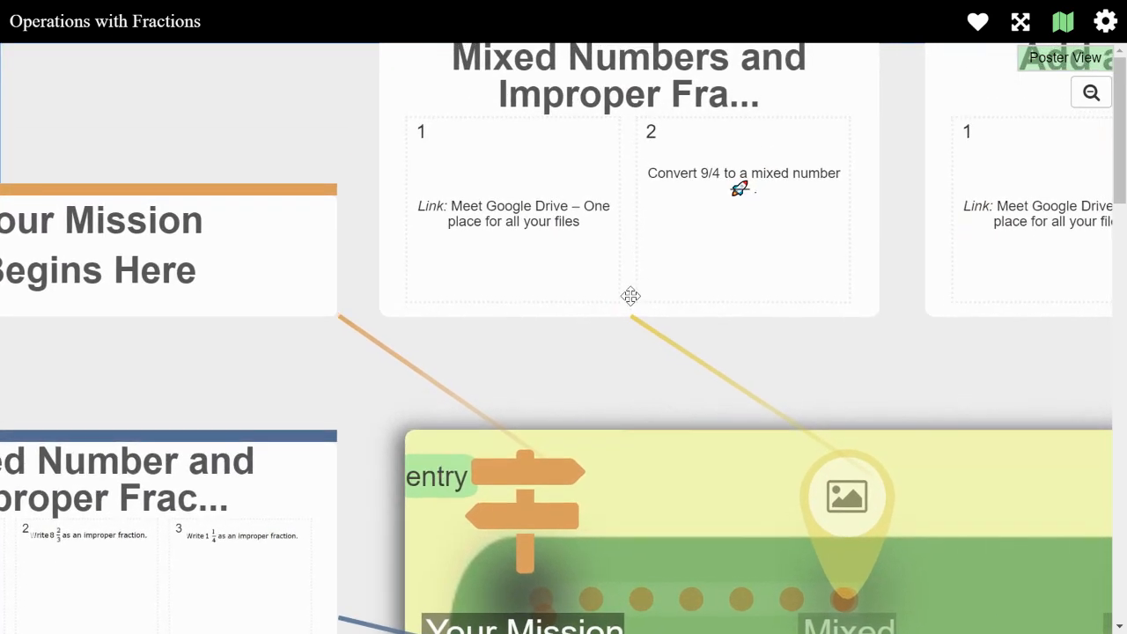
pyautogui.scroll(-3)
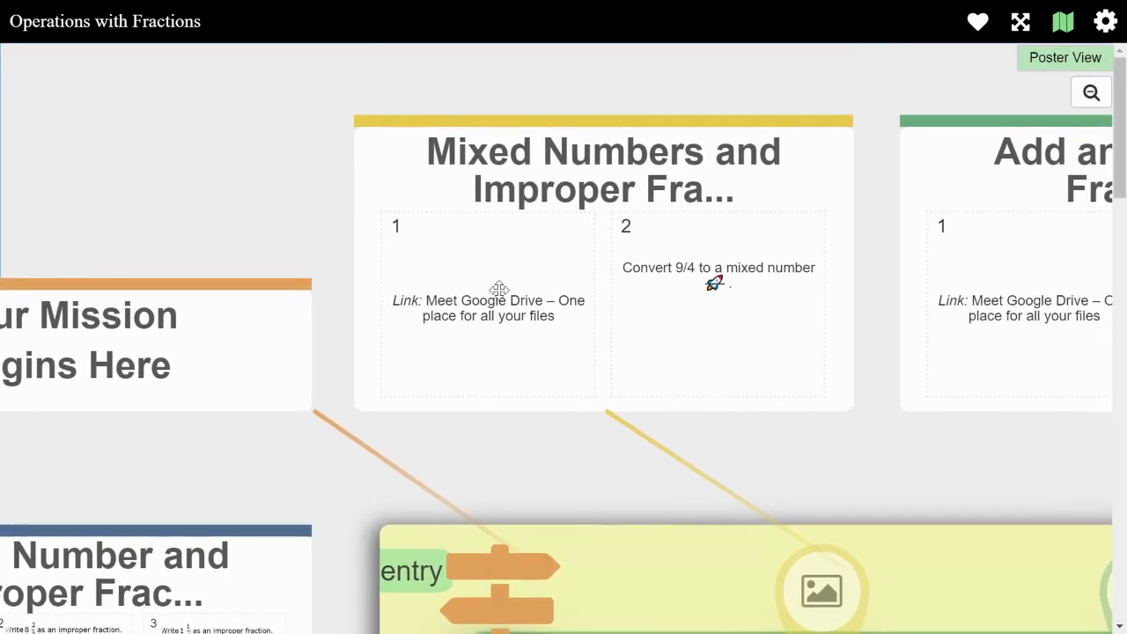
pyautogui.moveTo(431, 334)
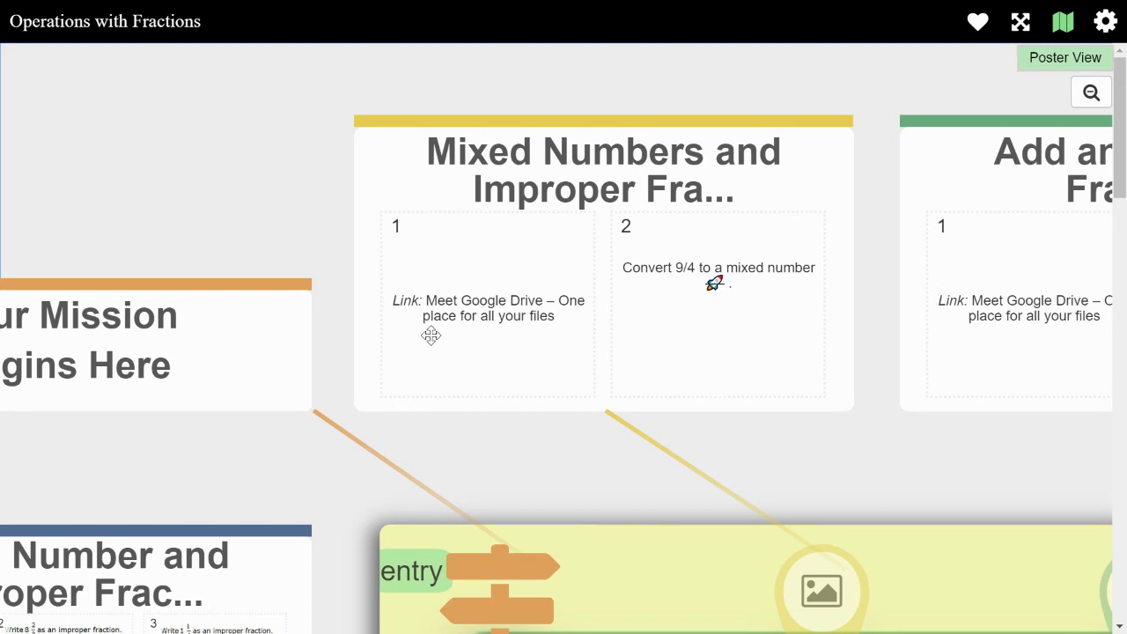
pyautogui.moveTo(696, 324)
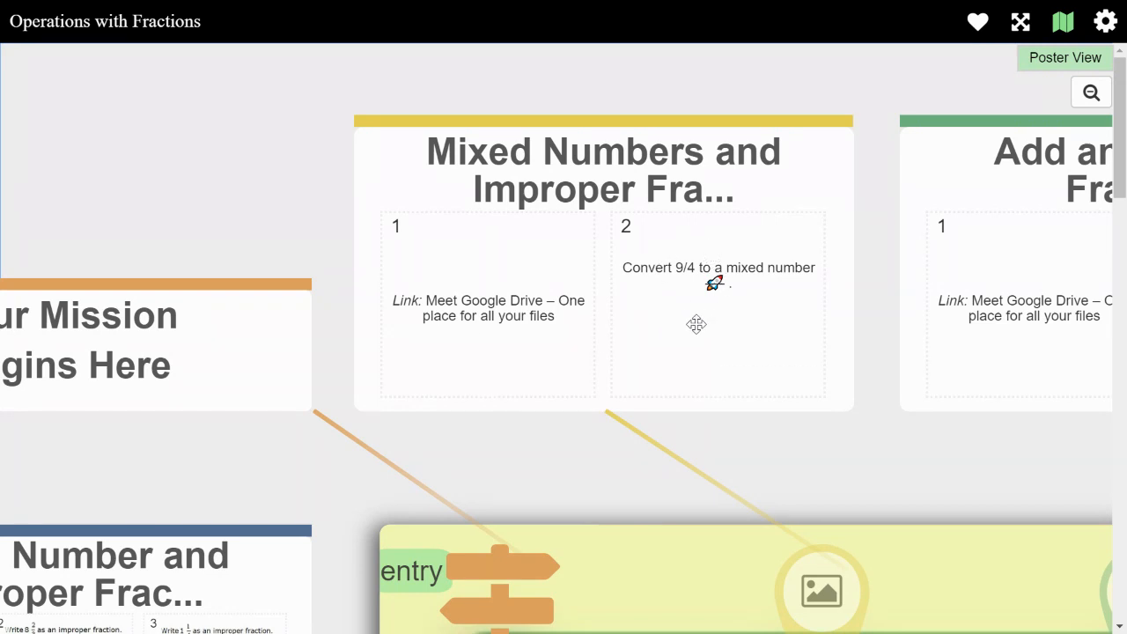
pyautogui.moveTo(713, 296)
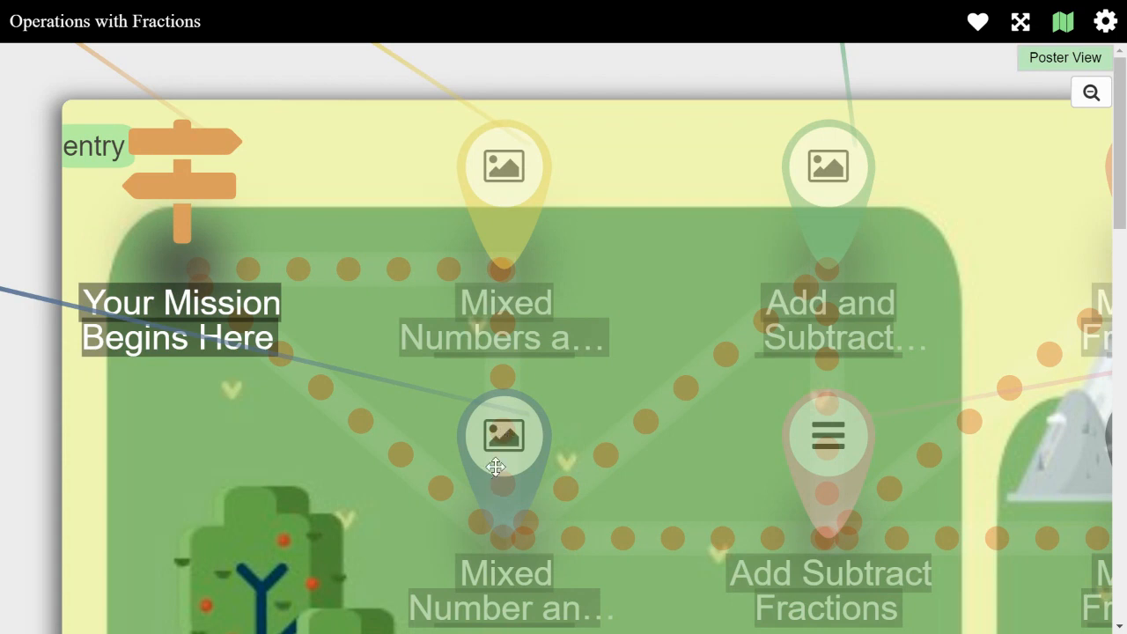
pyautogui.moveTo(495, 437)
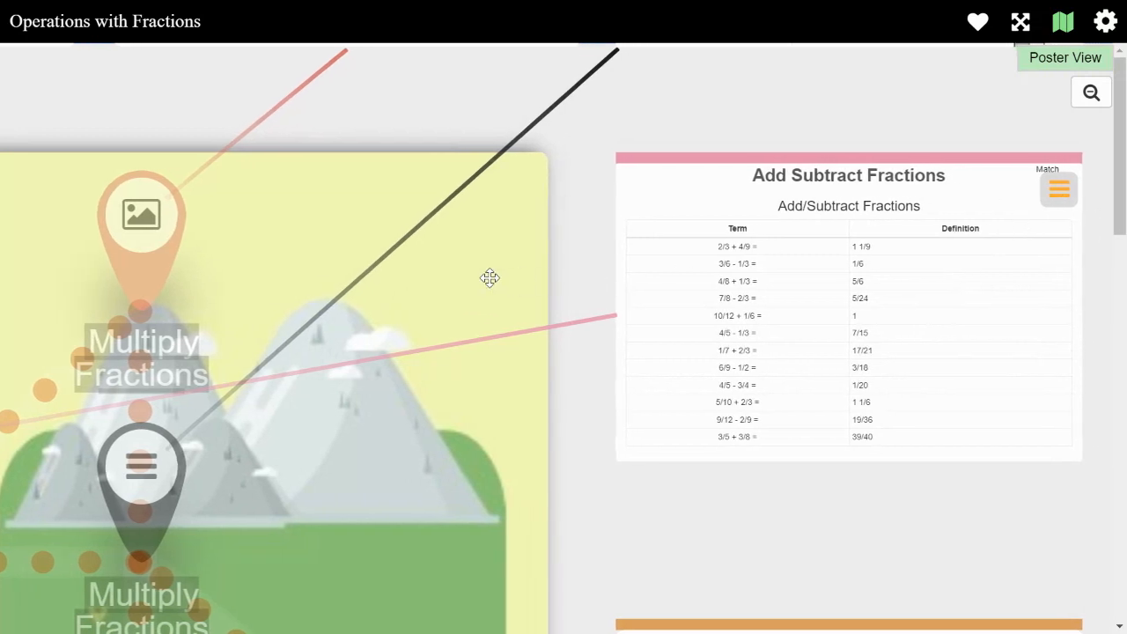
# Scroll through the Multiply Fractions, Challenge, Word Problems and The End cards of the poster.
pyautogui.scroll(3)
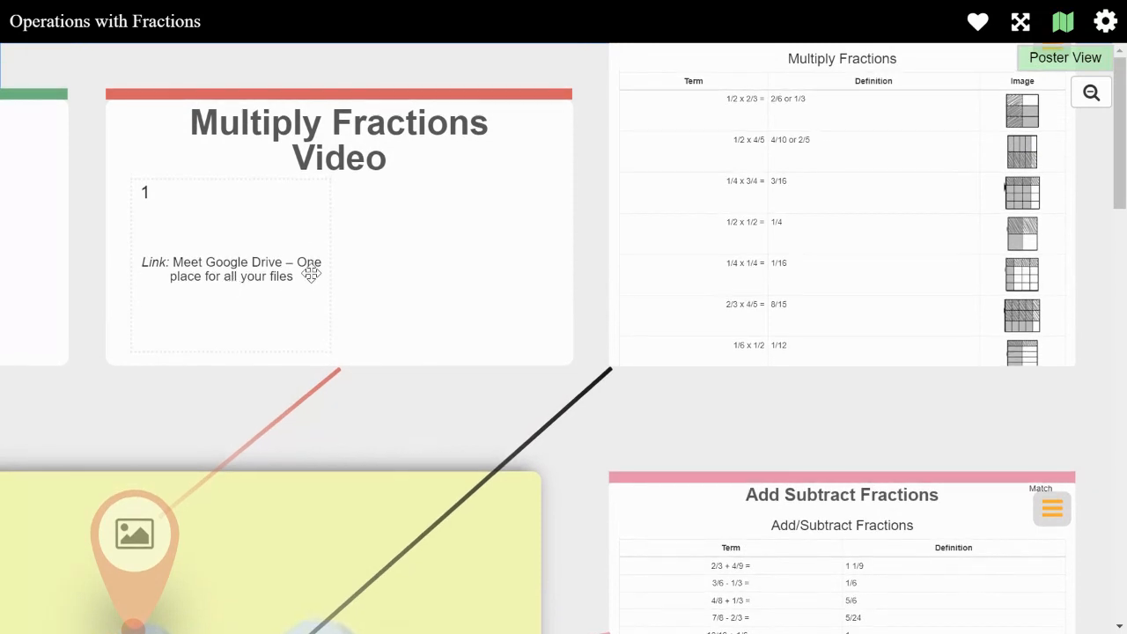
pyautogui.moveTo(393, 261)
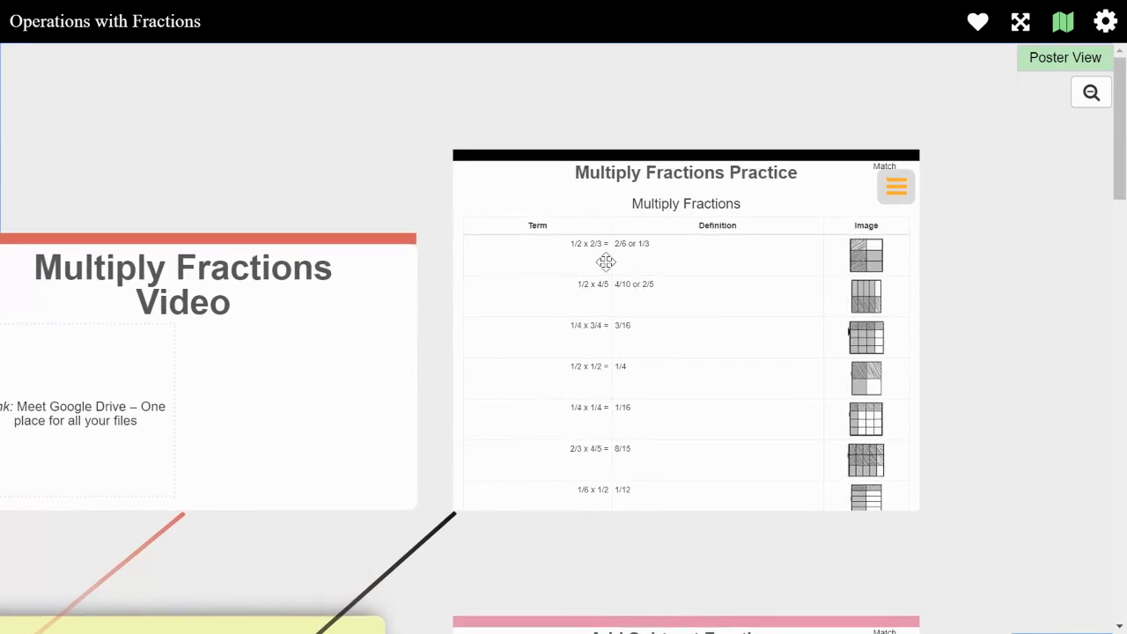
pyautogui.scroll(-3)
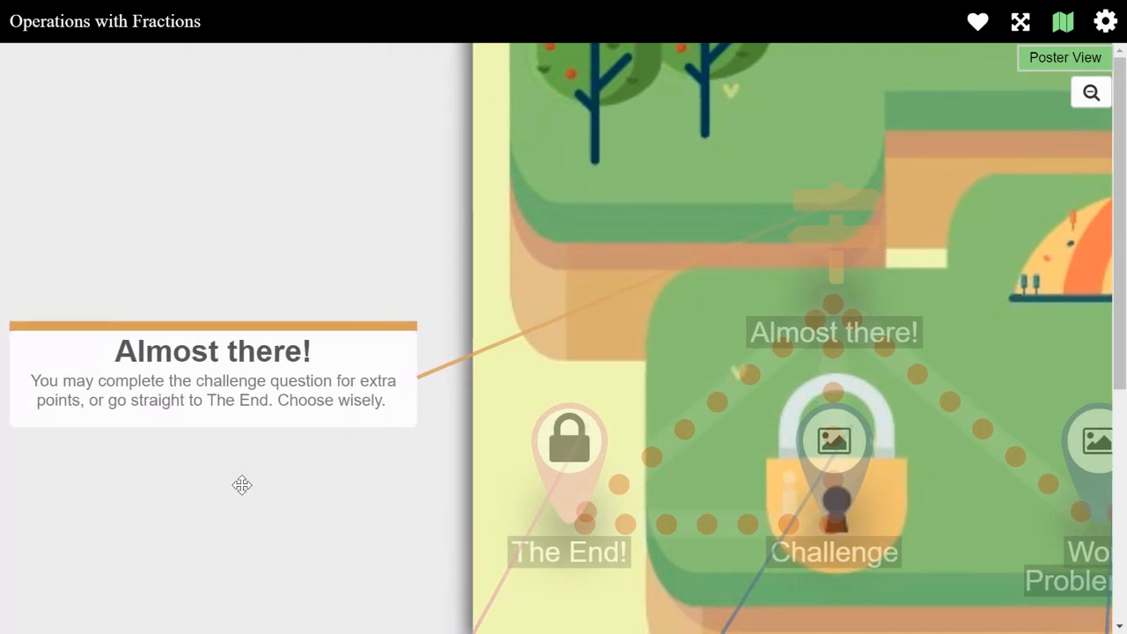
pyautogui.moveTo(248, 481)
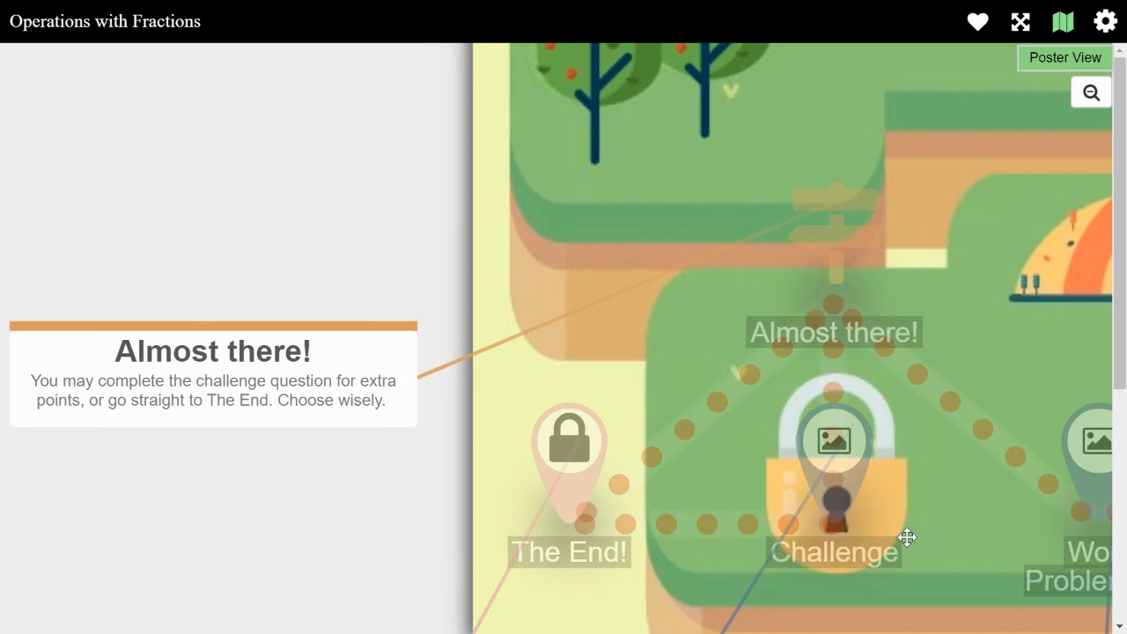
pyautogui.moveTo(500, 514)
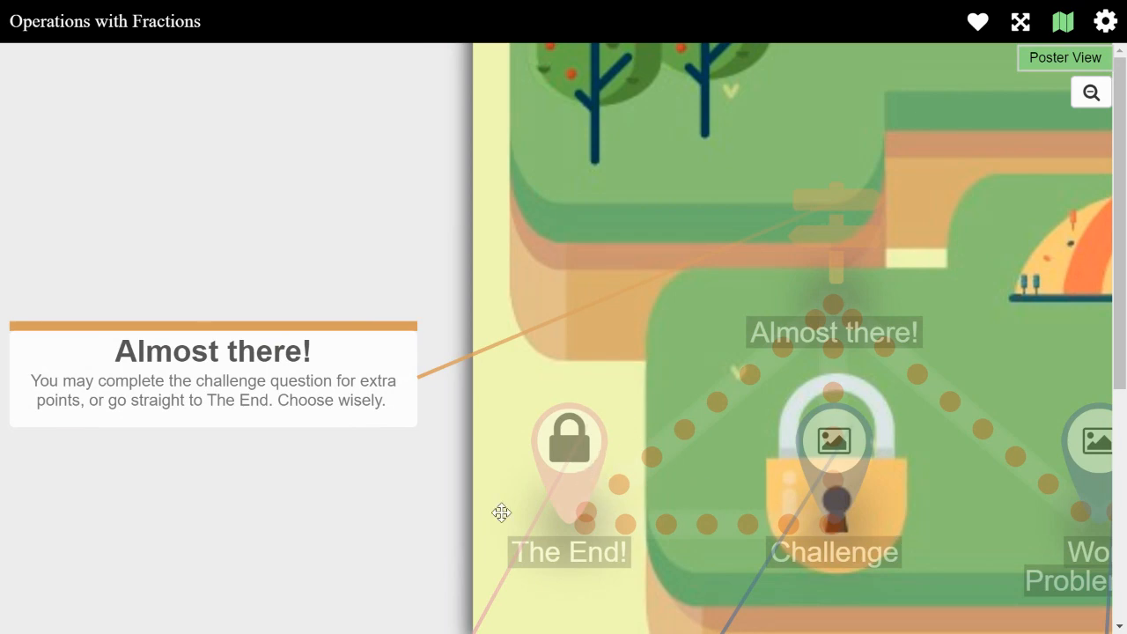
pyautogui.scroll(-3)
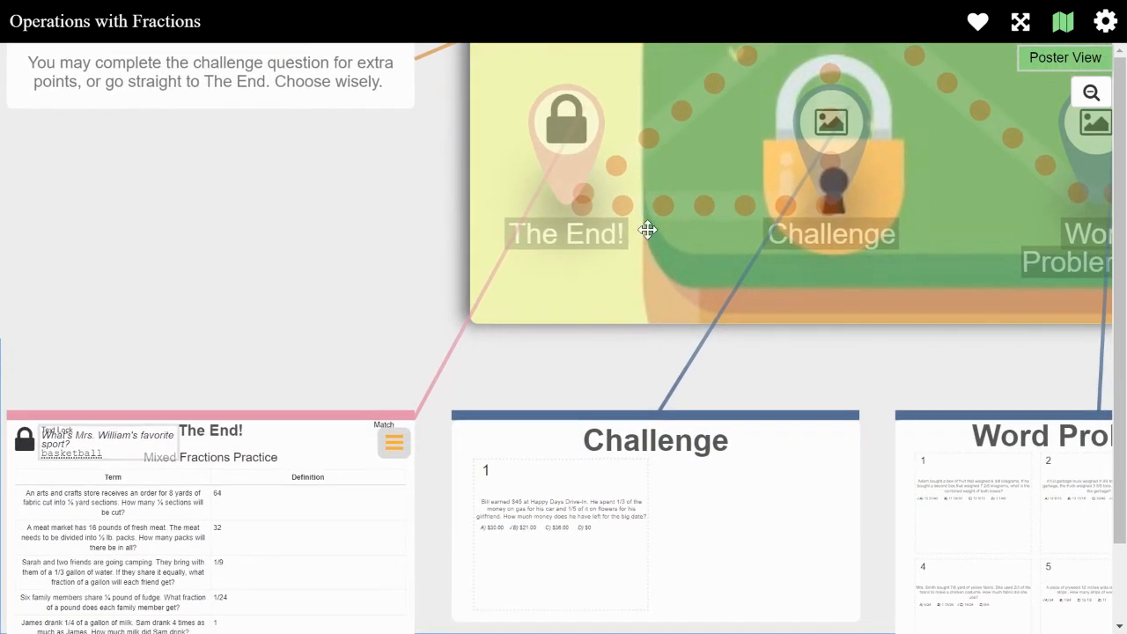
pyautogui.scroll(-3)
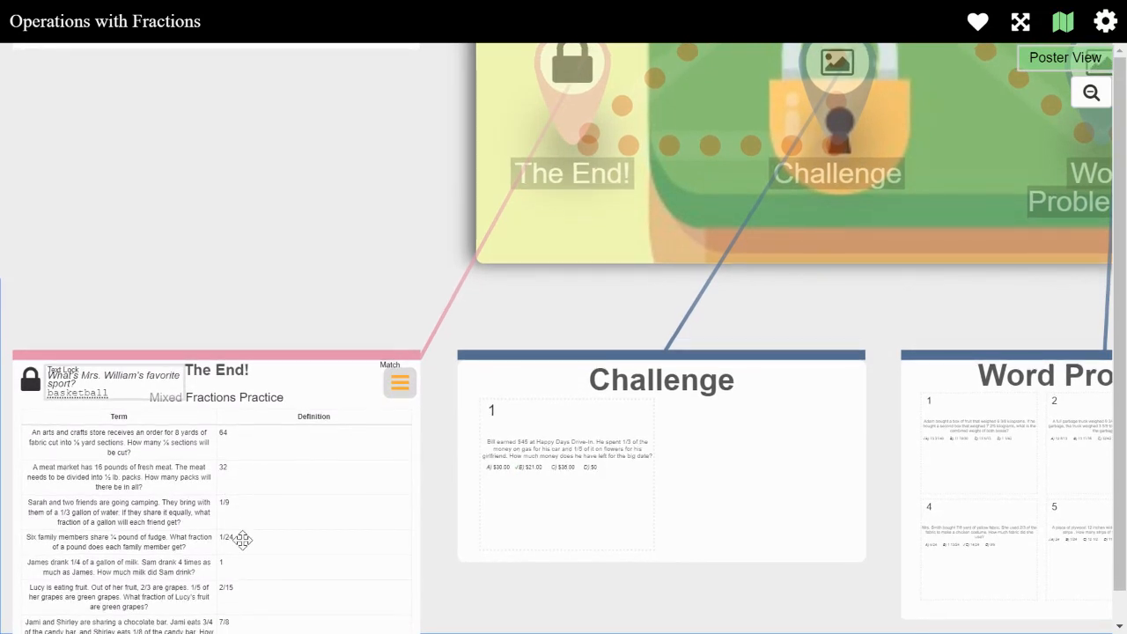
pyautogui.moveTo(419, 519)
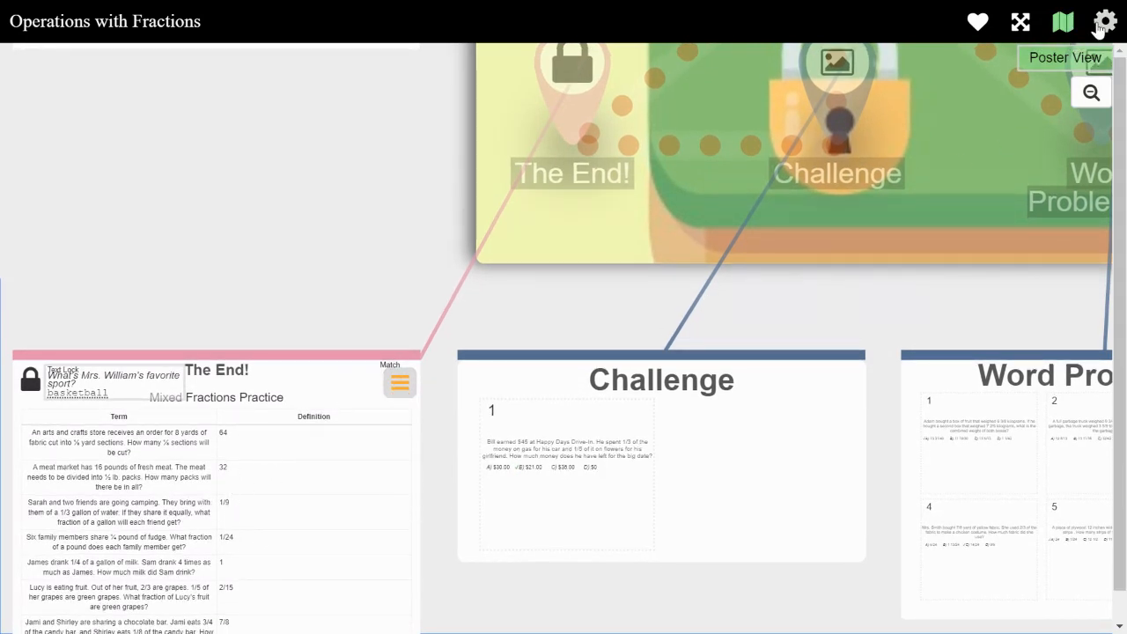
pyautogui.moveTo(978, 21)
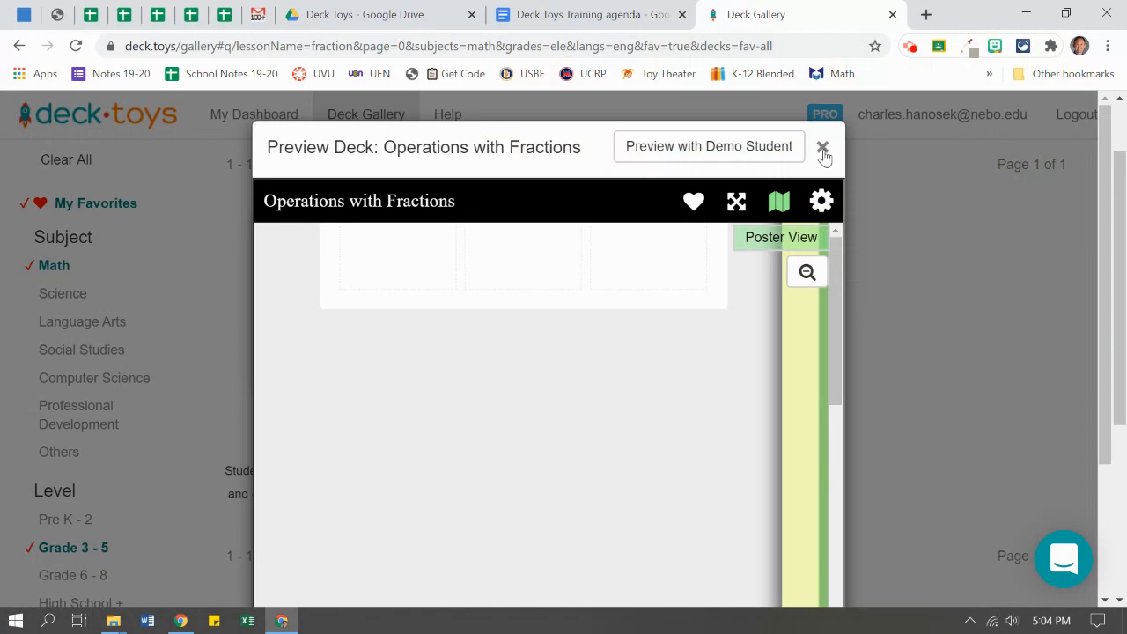
# Close the poster preview, view the deck's mission-map preview, then close it to return to the gallery.
pyautogui.click(822, 146)
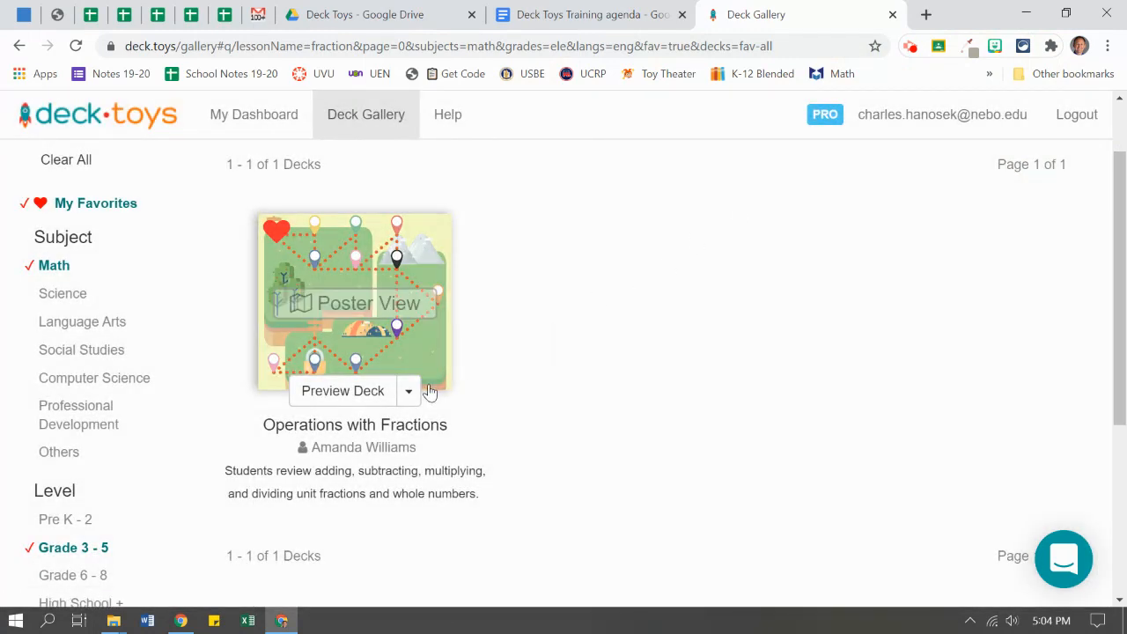
pyautogui.click(342, 391)
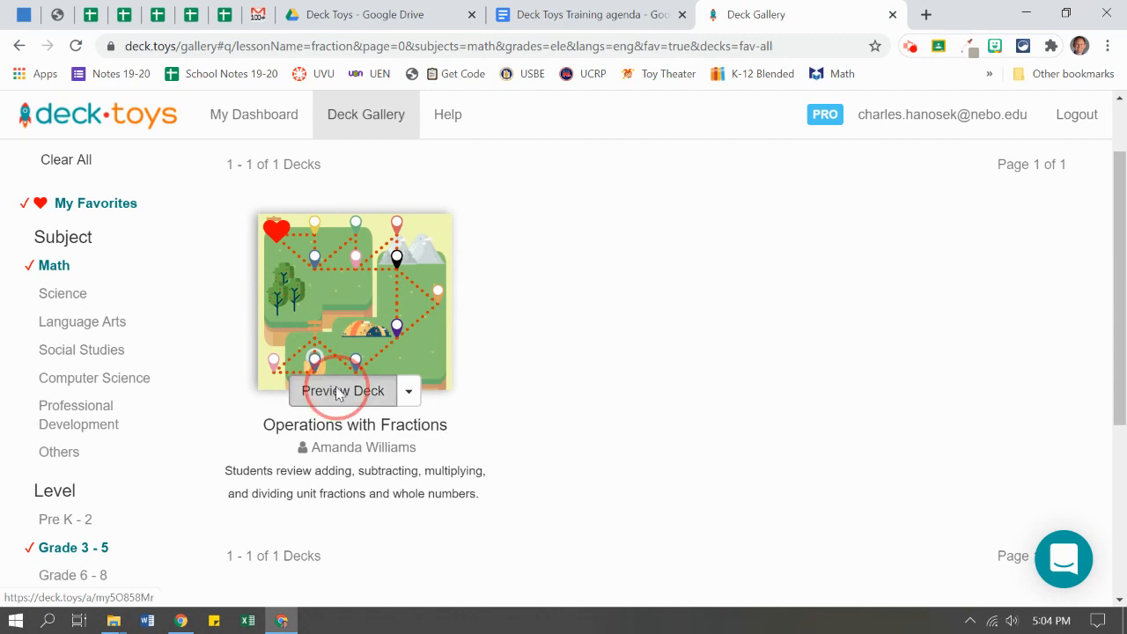
pyautogui.click(342, 391)
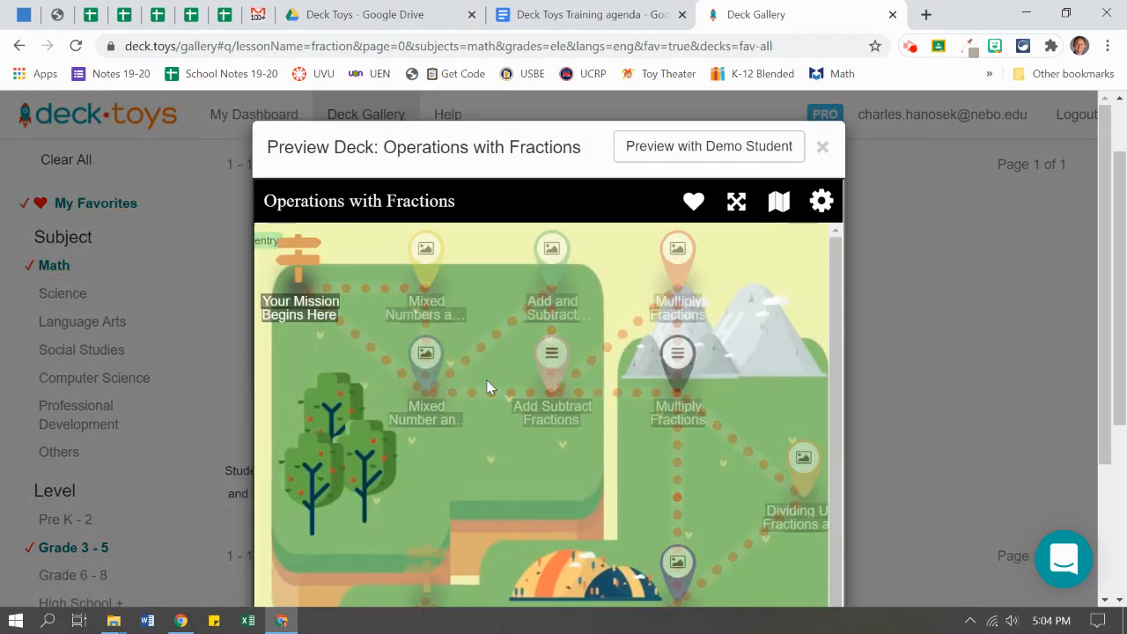
pyautogui.moveTo(719, 196)
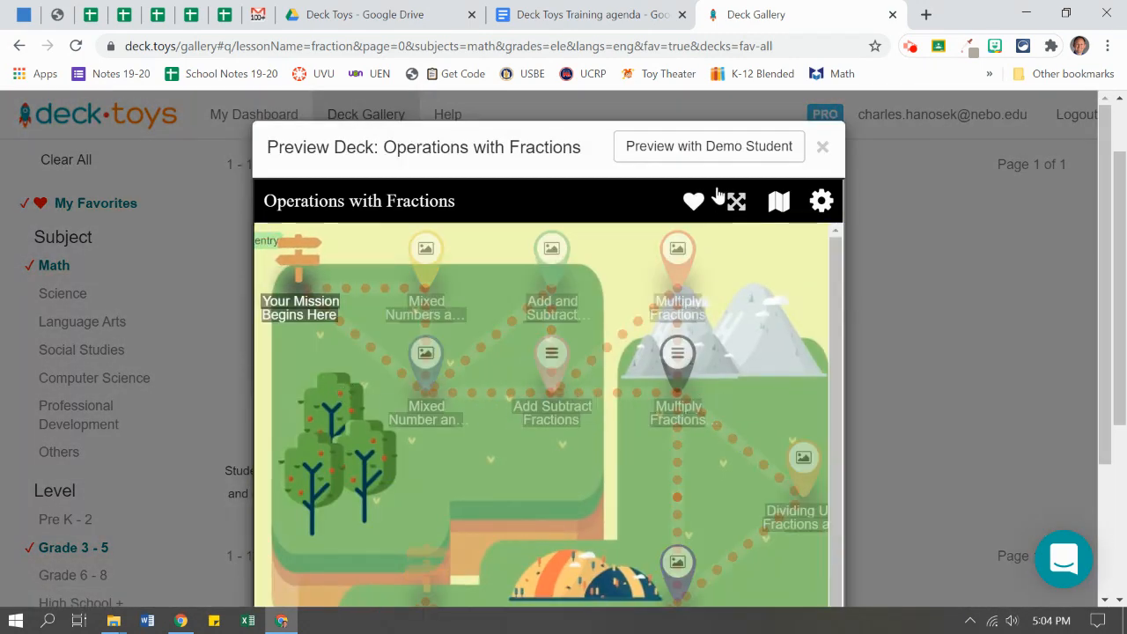
pyautogui.moveTo(765, 331)
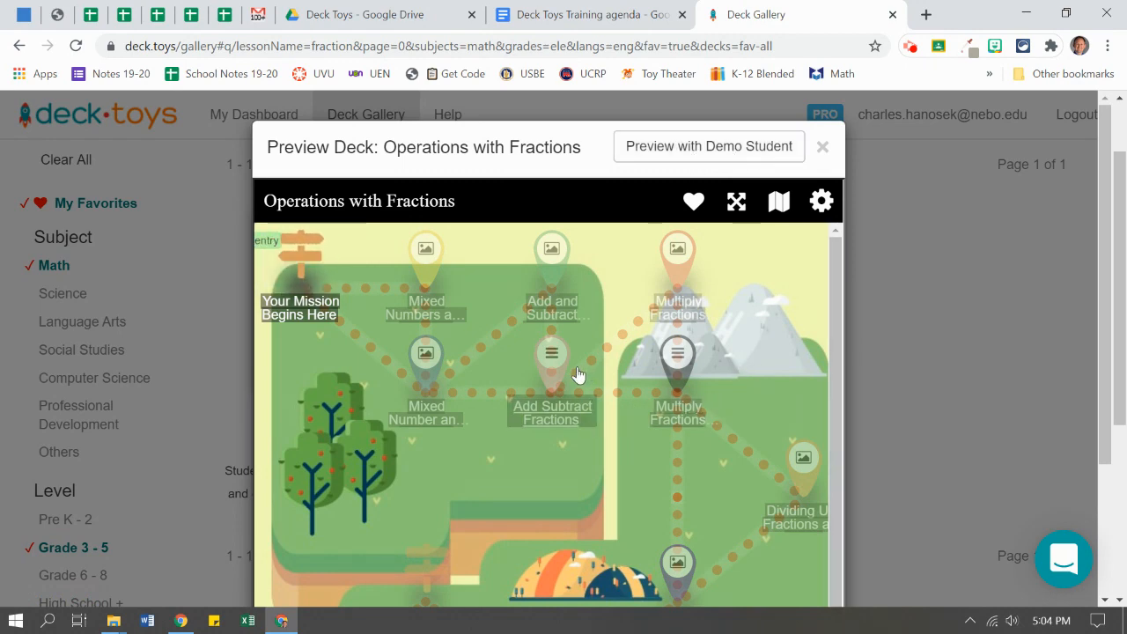
pyautogui.click(551, 352)
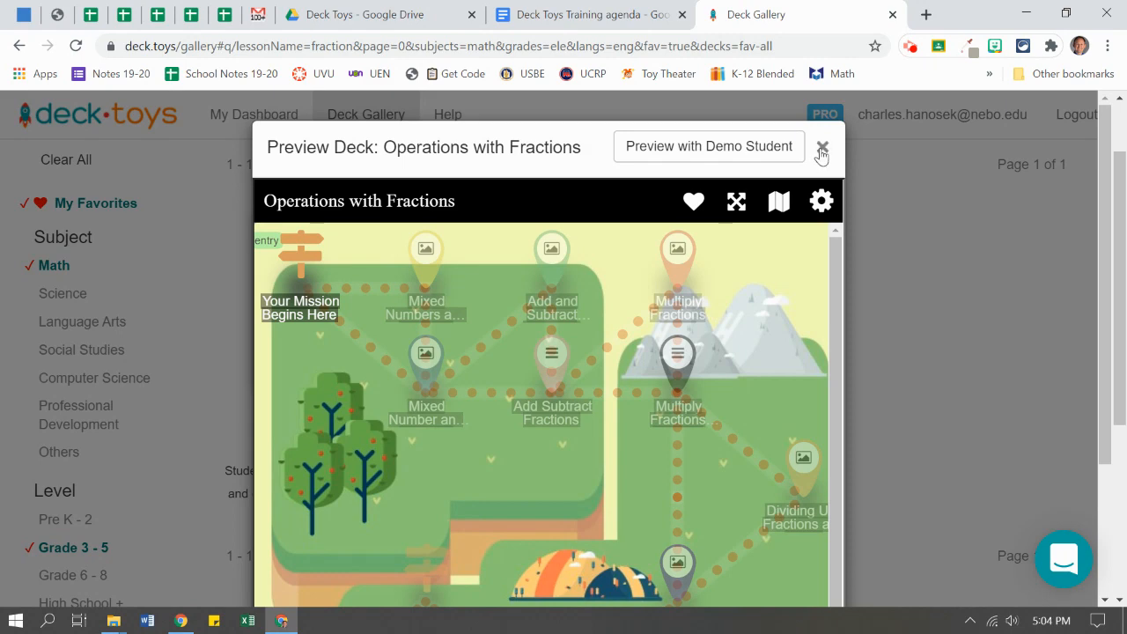
pyautogui.click(821, 146)
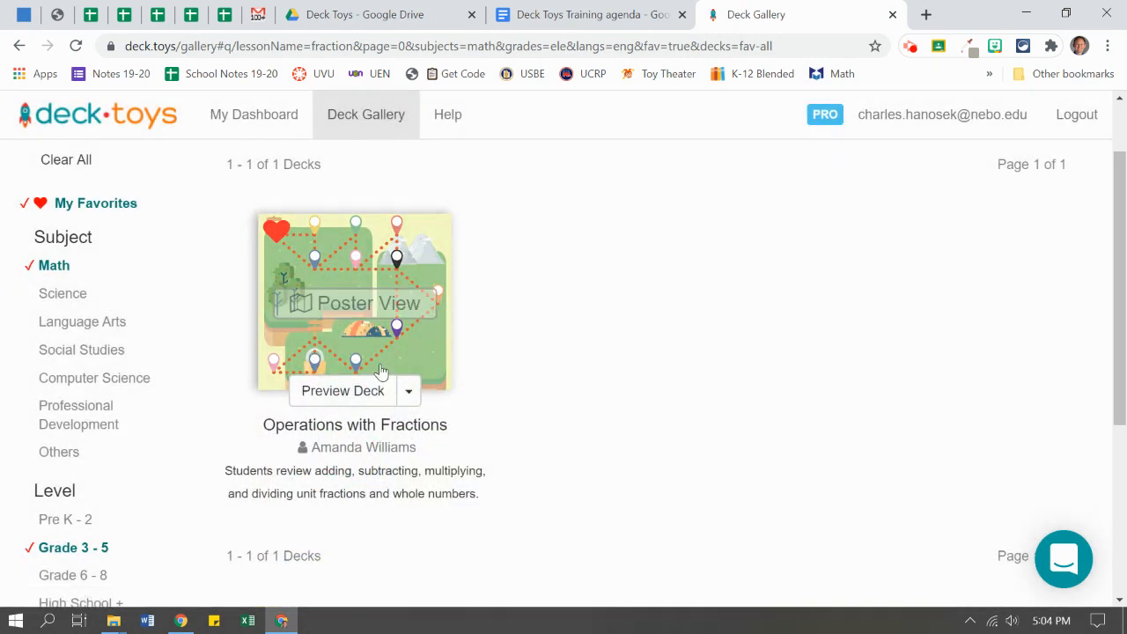
pyautogui.moveTo(494, 377)
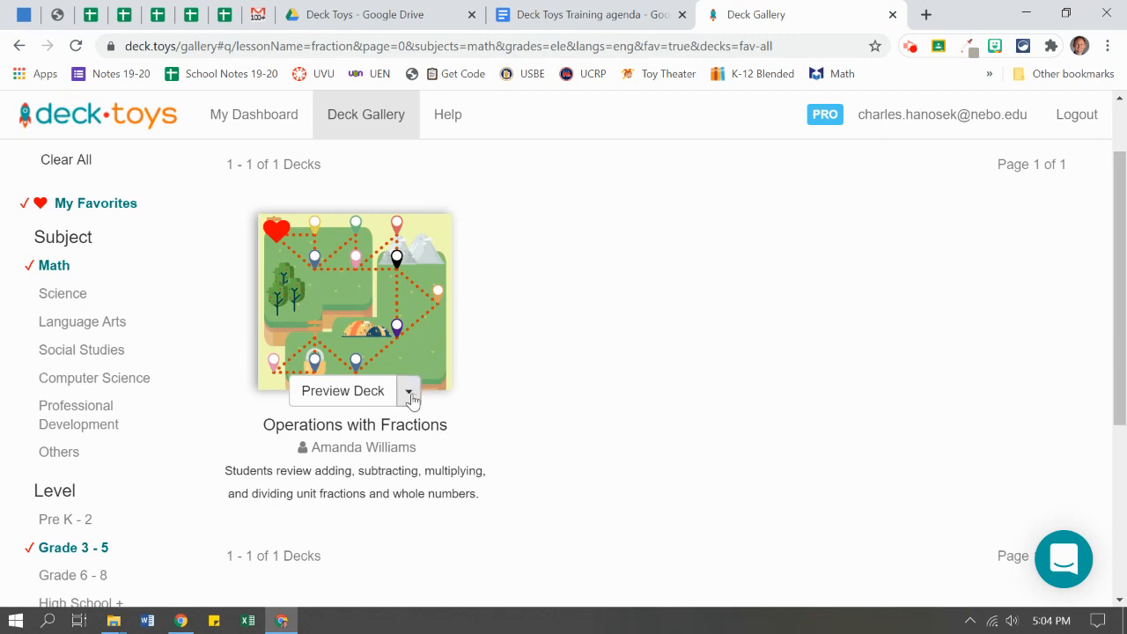
# Assign the Operations with Fractions deck to the HanosekMath classroom via Assign to Classroom.
pyautogui.click(409, 392)
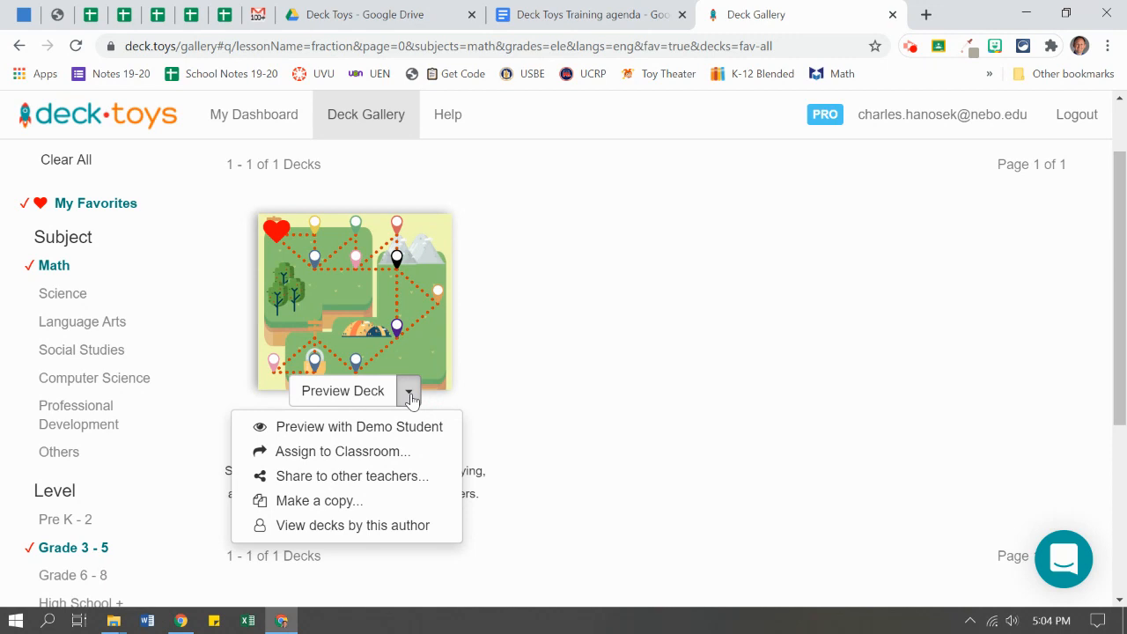
pyautogui.moveTo(359, 427)
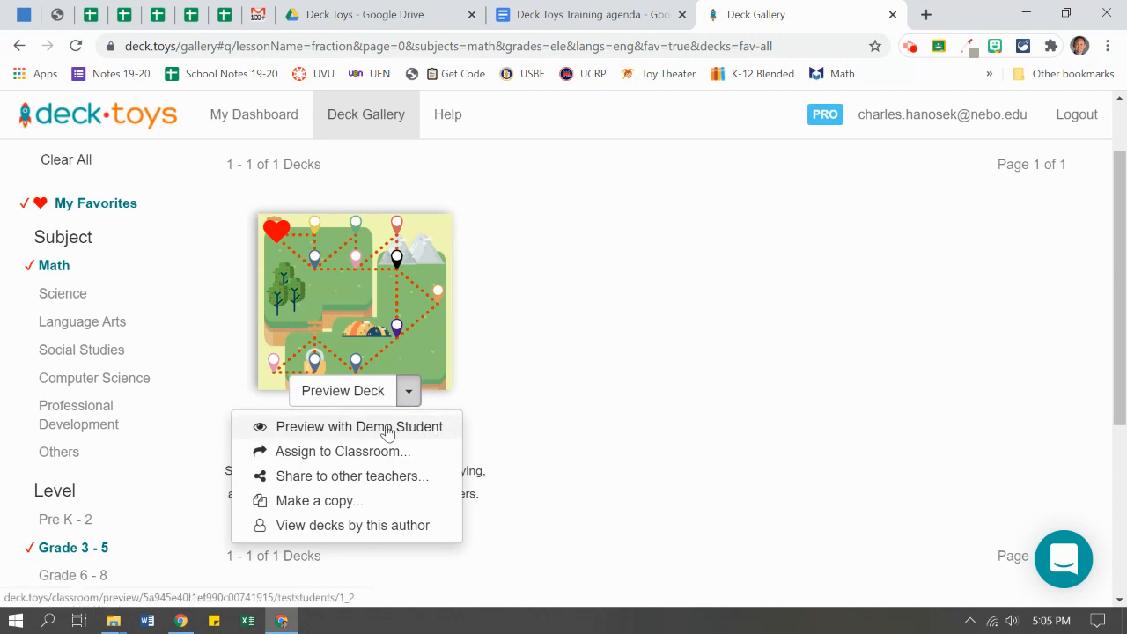
pyautogui.moveTo(384, 451)
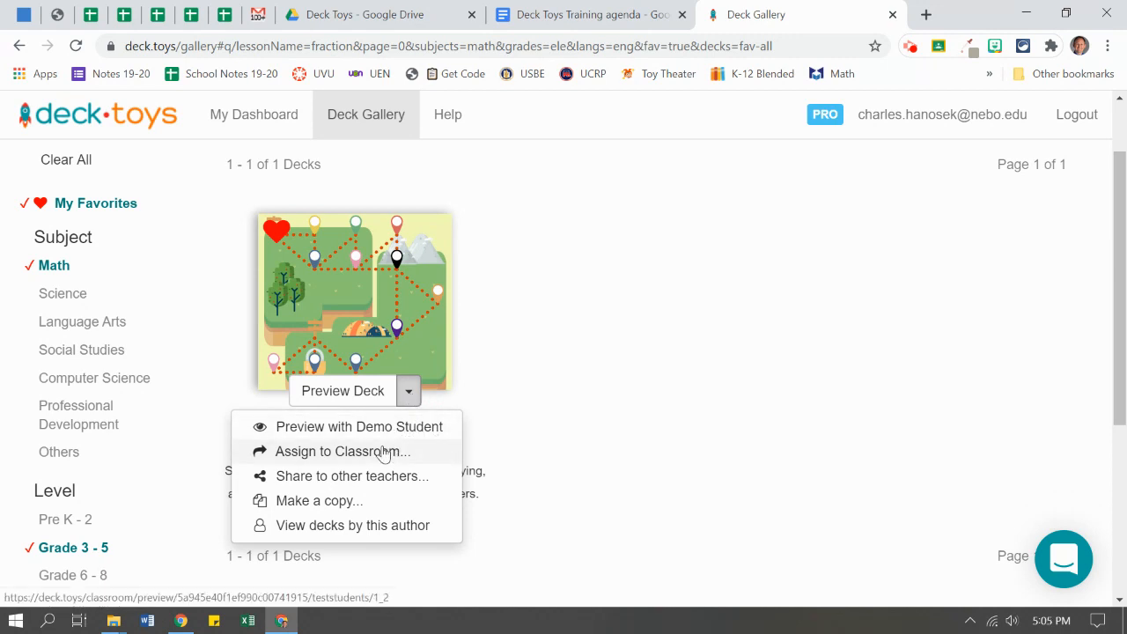
pyautogui.click(342, 451)
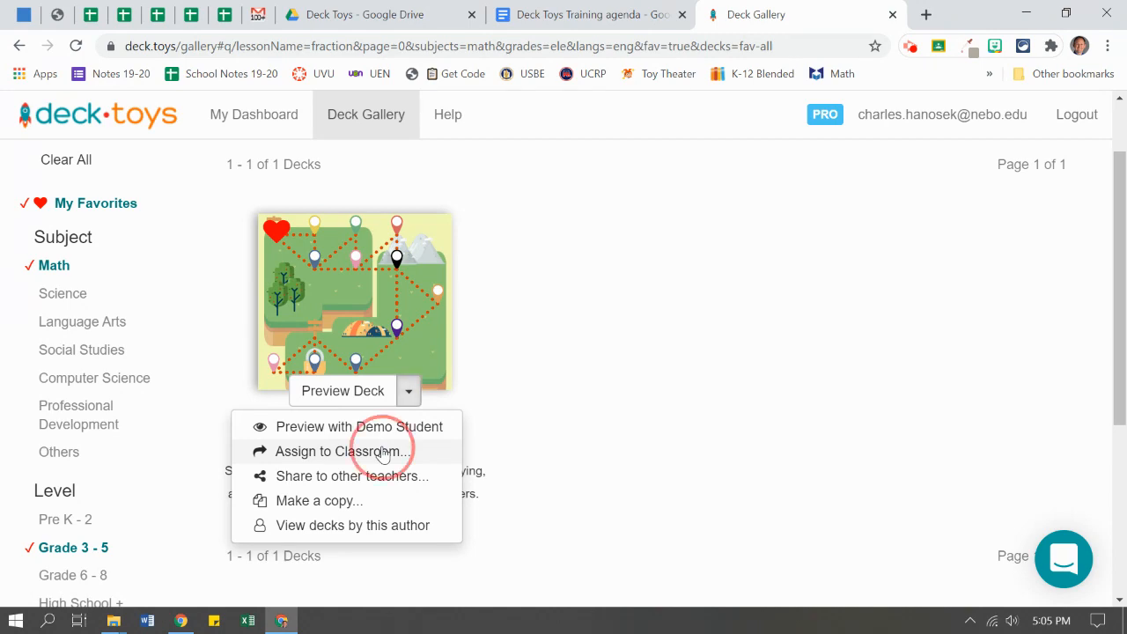
pyautogui.click(343, 451)
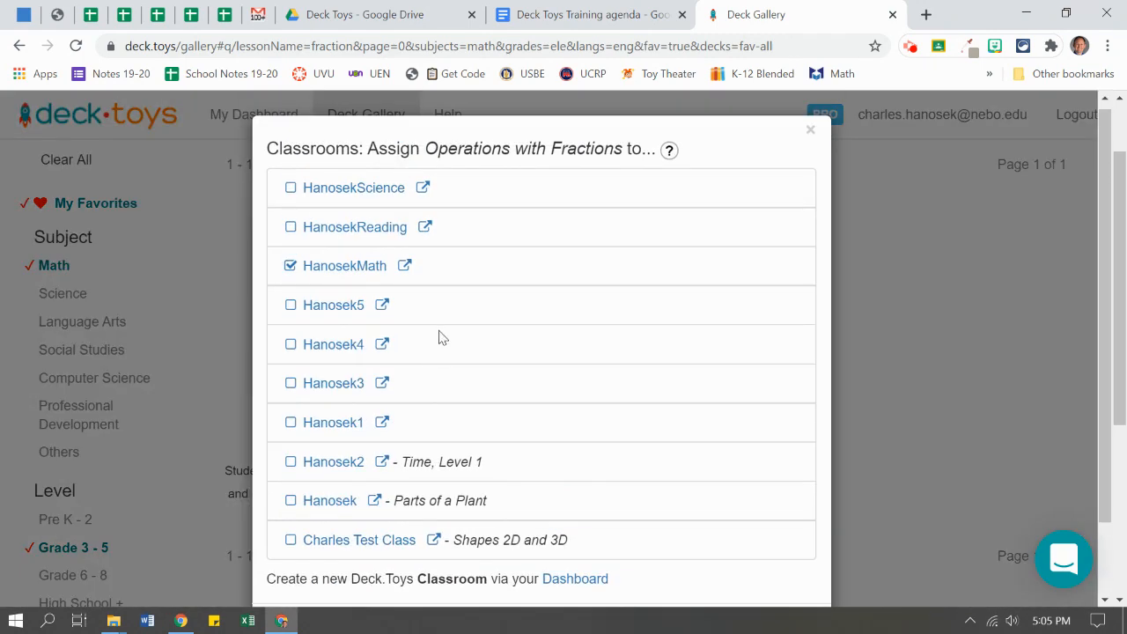
pyautogui.click(291, 266)
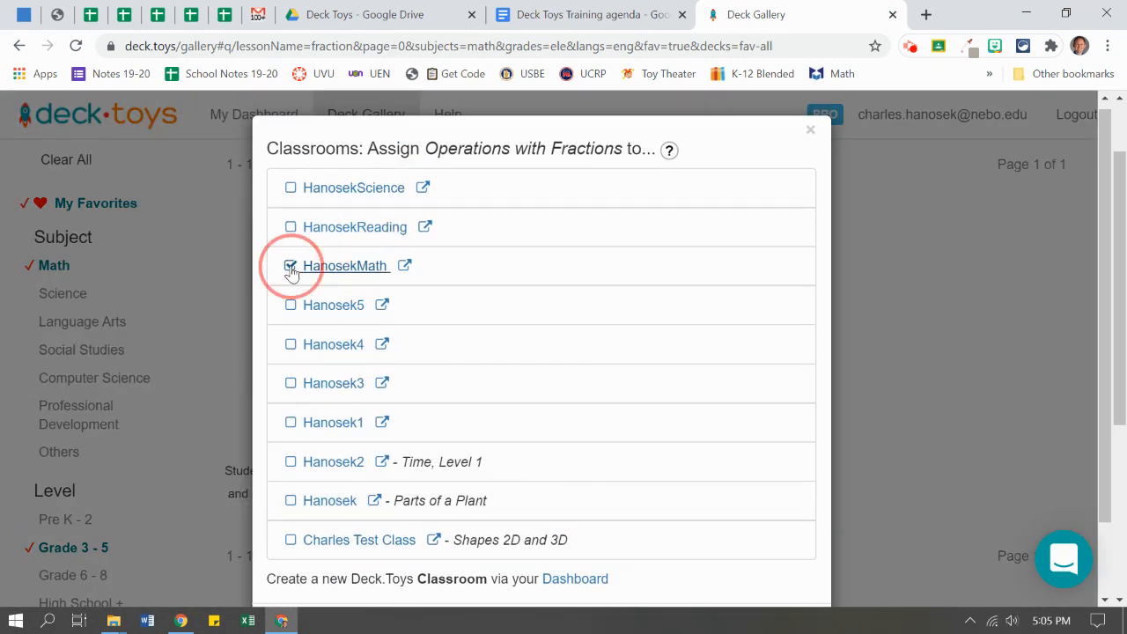
pyautogui.click(291, 264)
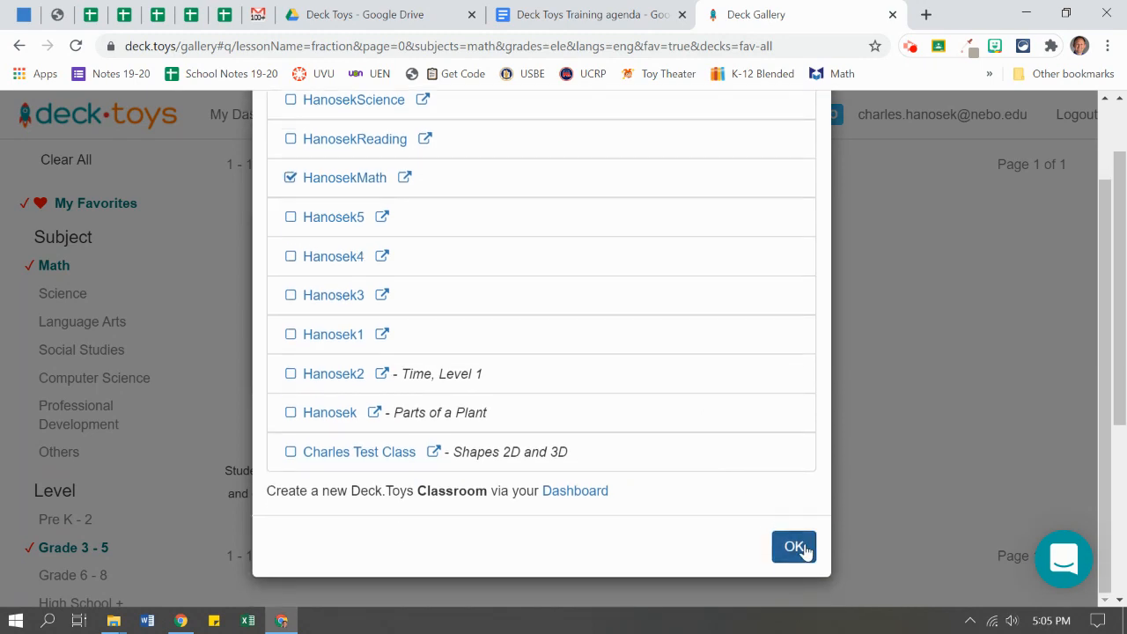
pyautogui.click(793, 546)
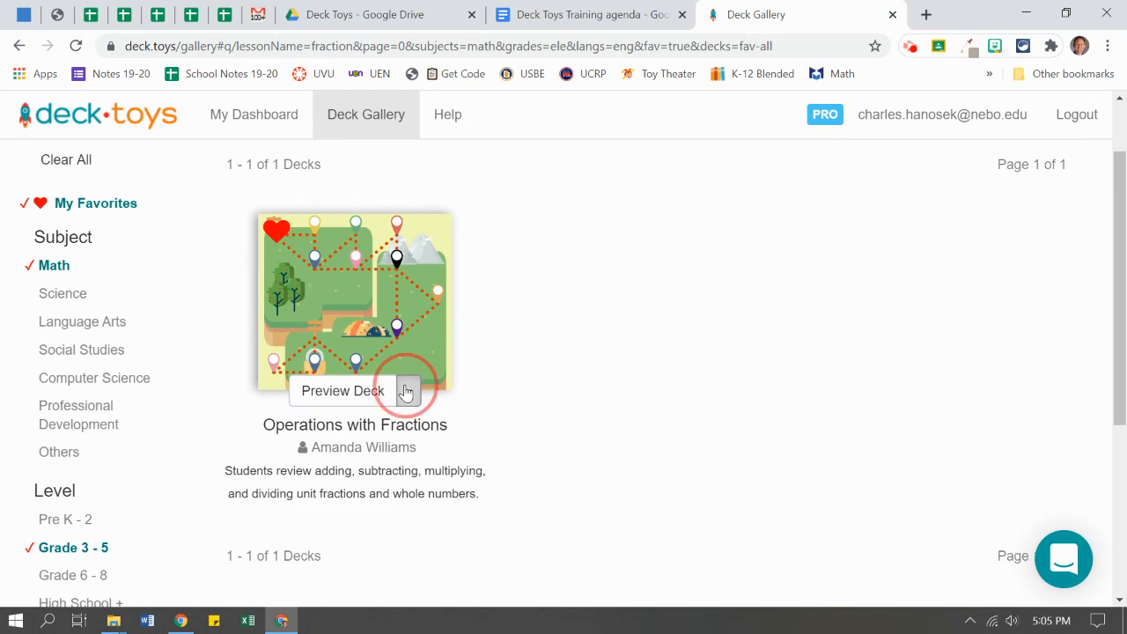
# Share the deck to other teachers, opening its share link in a new tab, then dismiss the dialog.
pyautogui.click(409, 391)
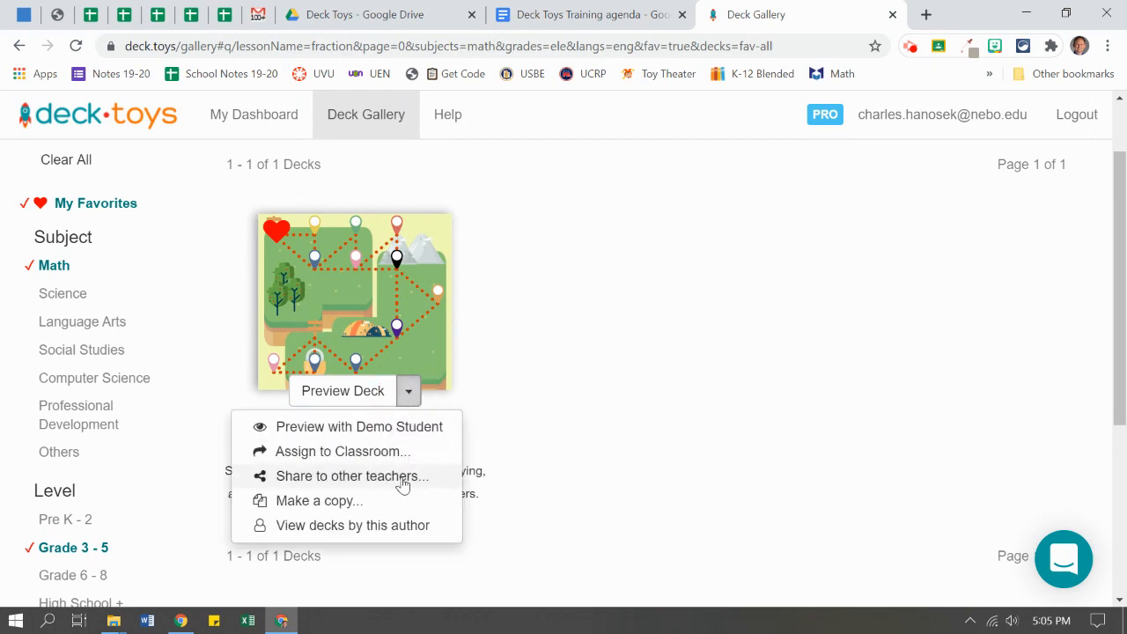
pyautogui.click(352, 475)
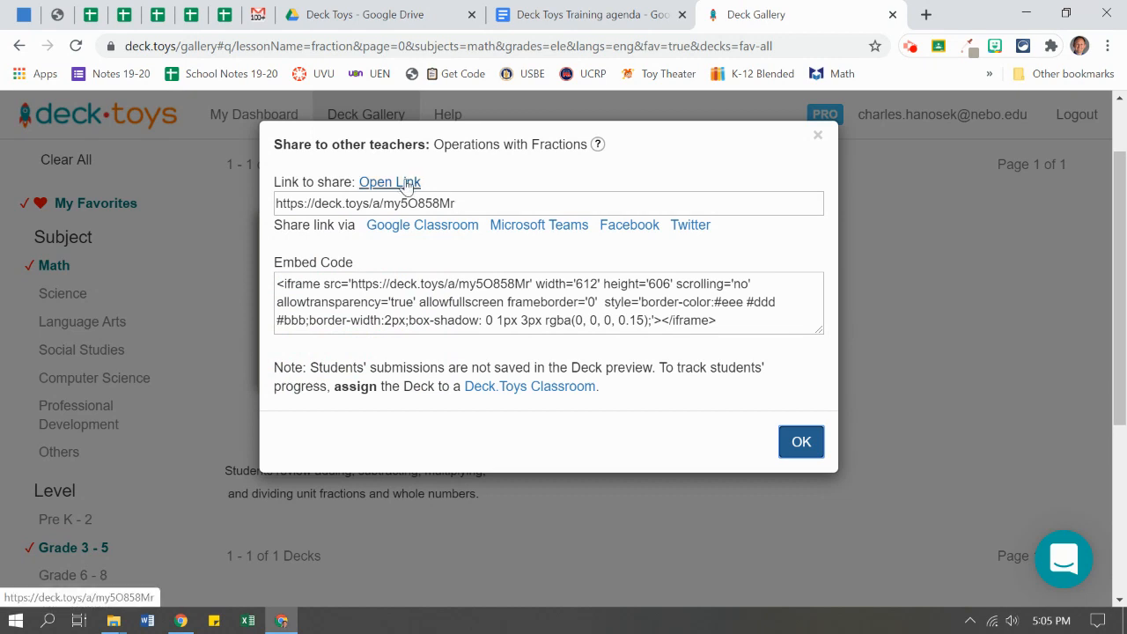
pyautogui.click(390, 182)
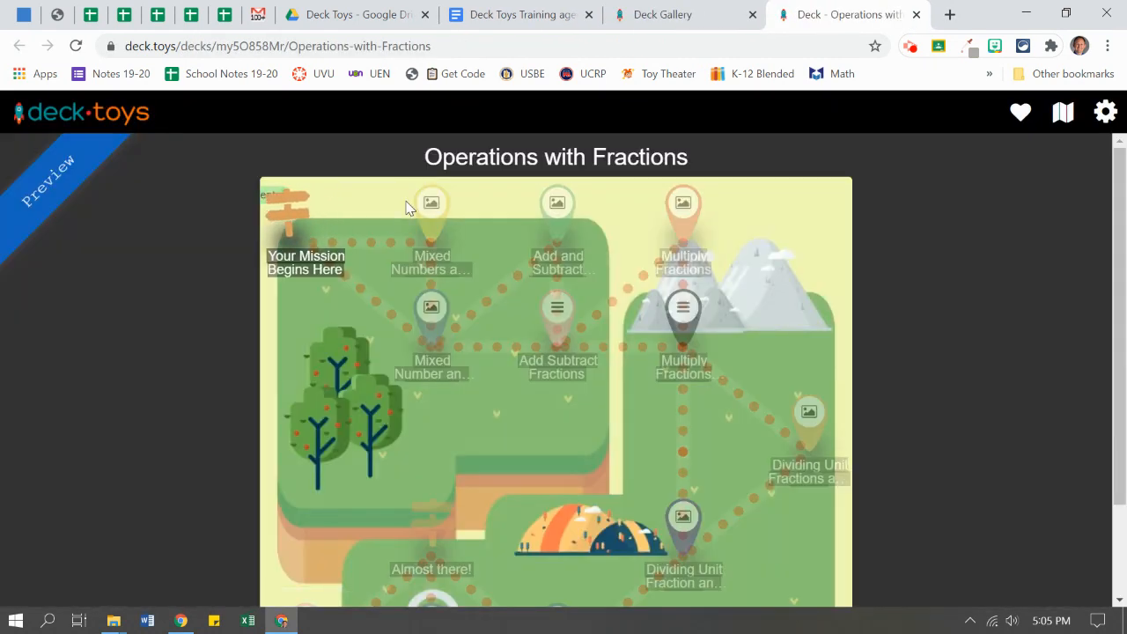
pyautogui.moveTo(61, 148)
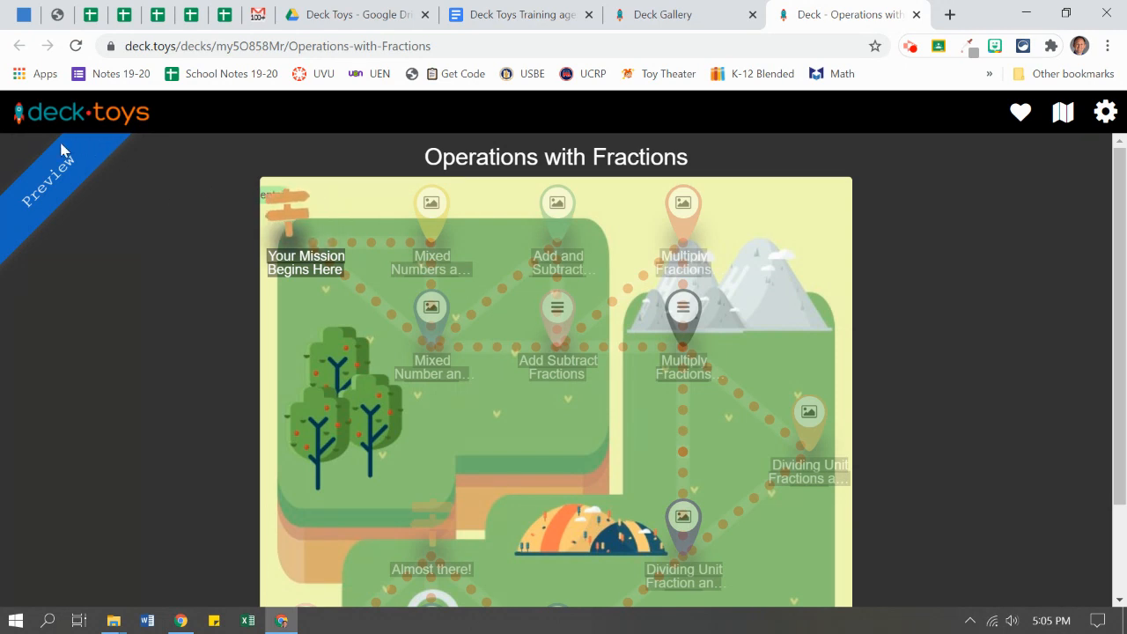
pyautogui.moveTo(95, 285)
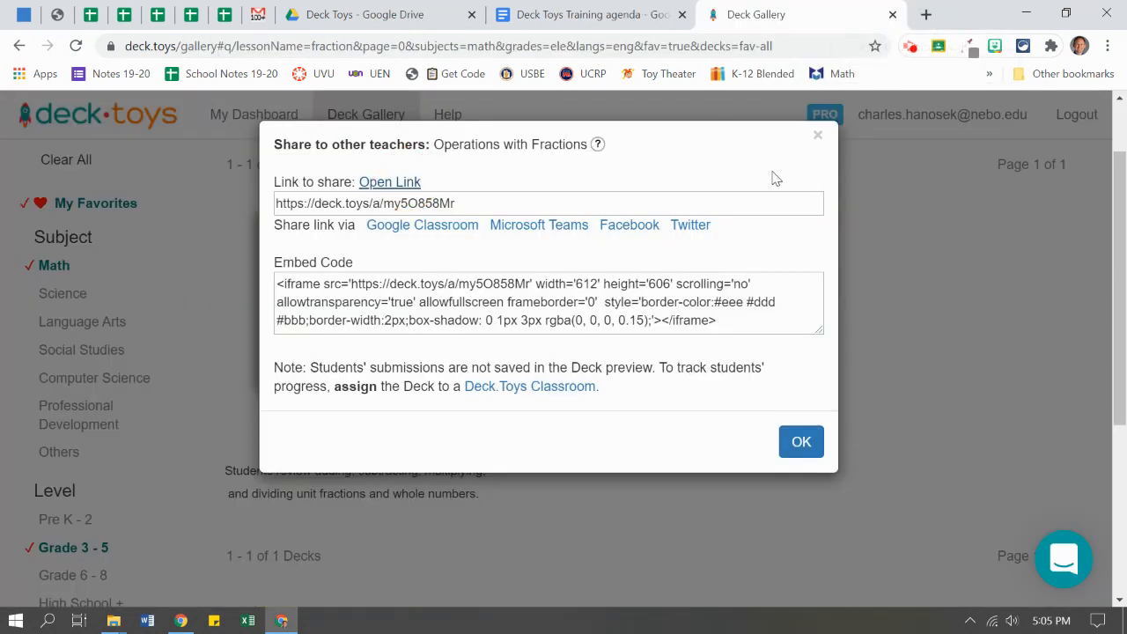
pyautogui.click(800, 441)
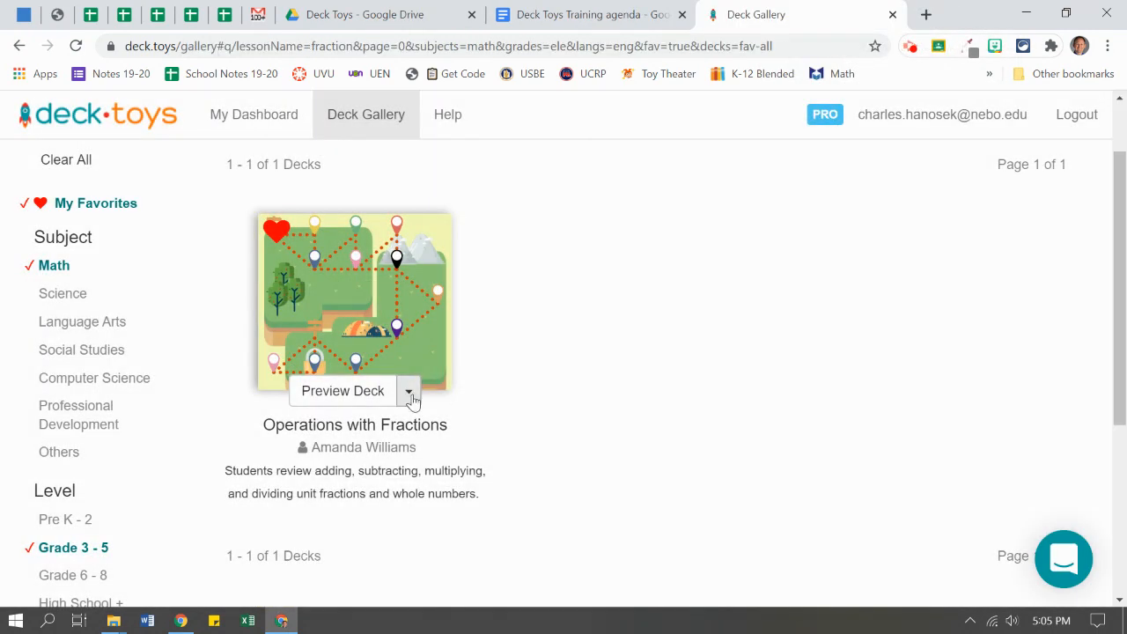
pyautogui.click(409, 391)
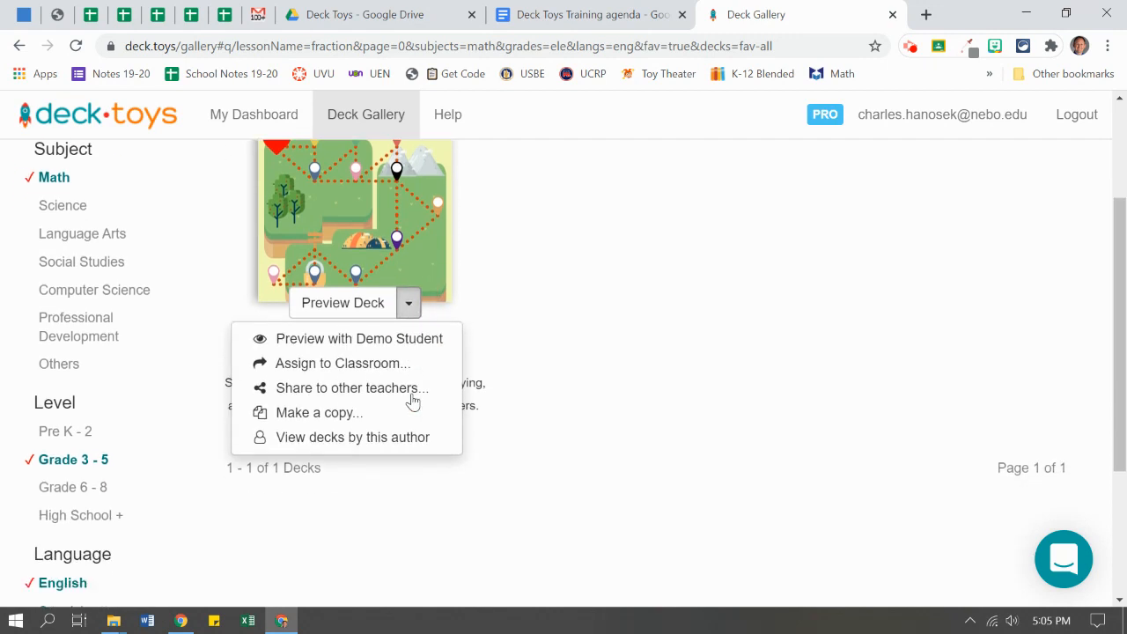
pyautogui.moveTo(386, 412)
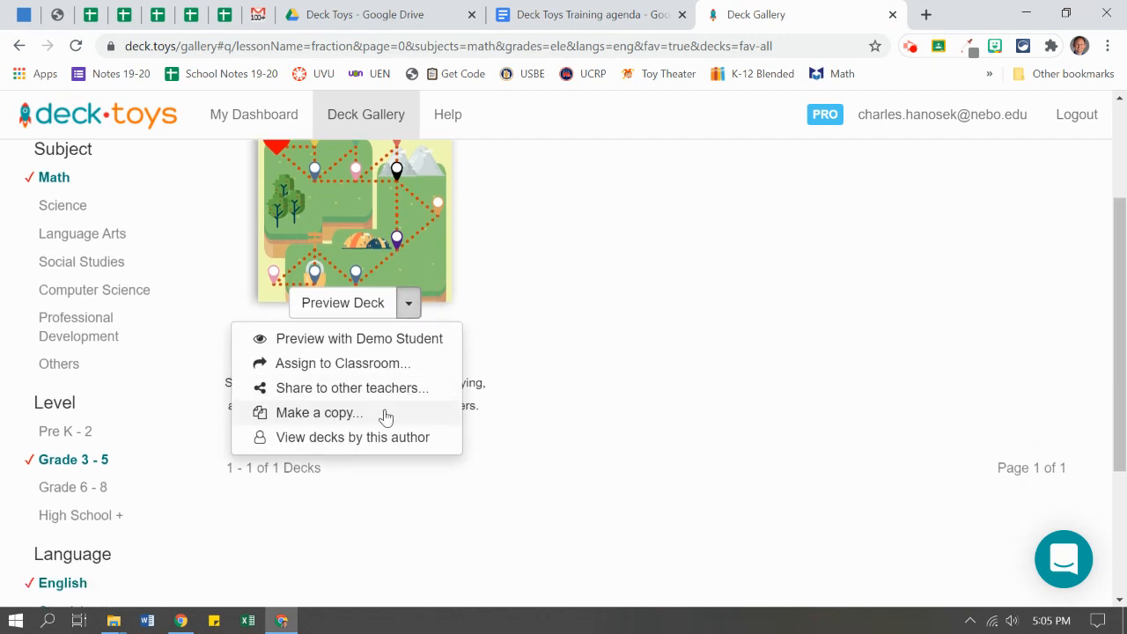
pyautogui.moveTo(352, 437)
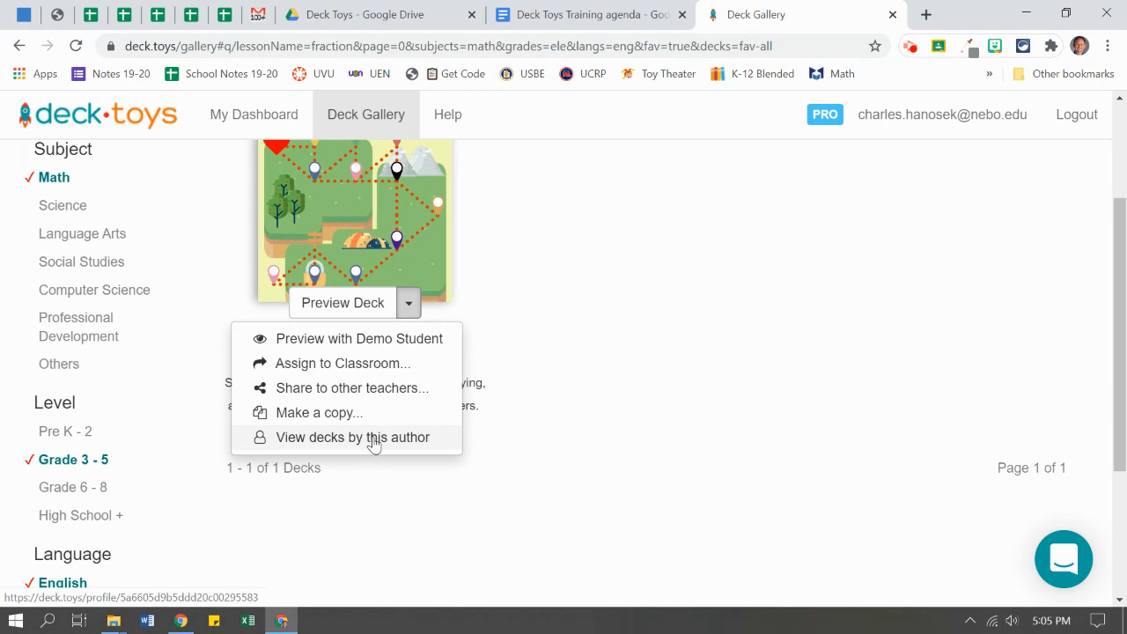
pyautogui.moveTo(363, 423)
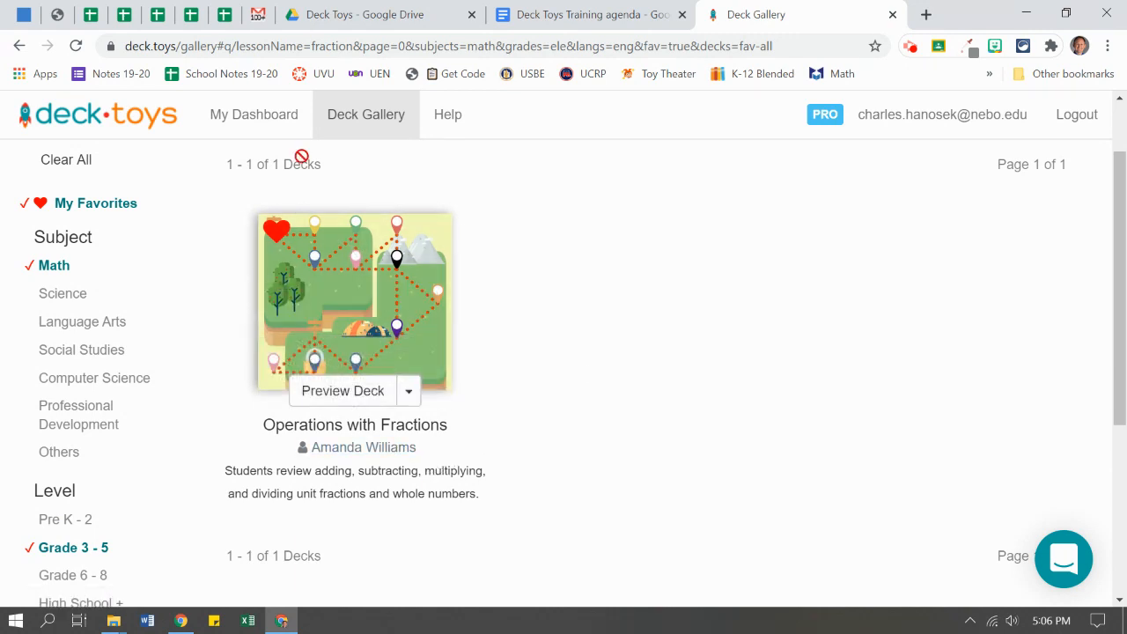
# Show My Dashboard with Operations with Fractions listed under the HanosekMath classroom.
pyautogui.click(254, 115)
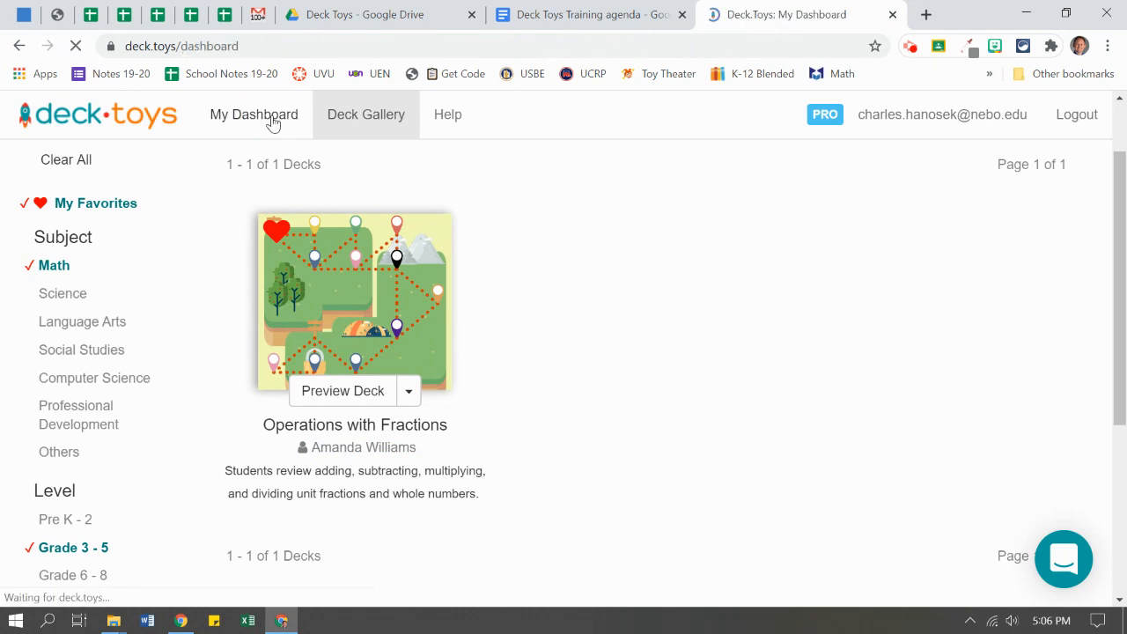
pyautogui.click(254, 115)
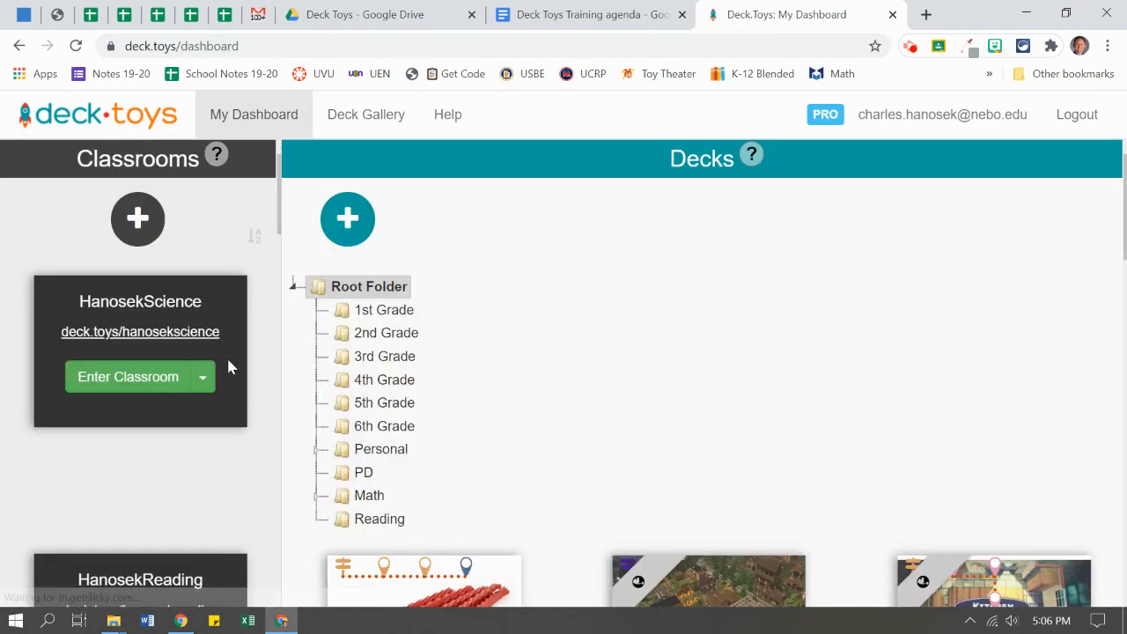
pyautogui.scroll(-3)
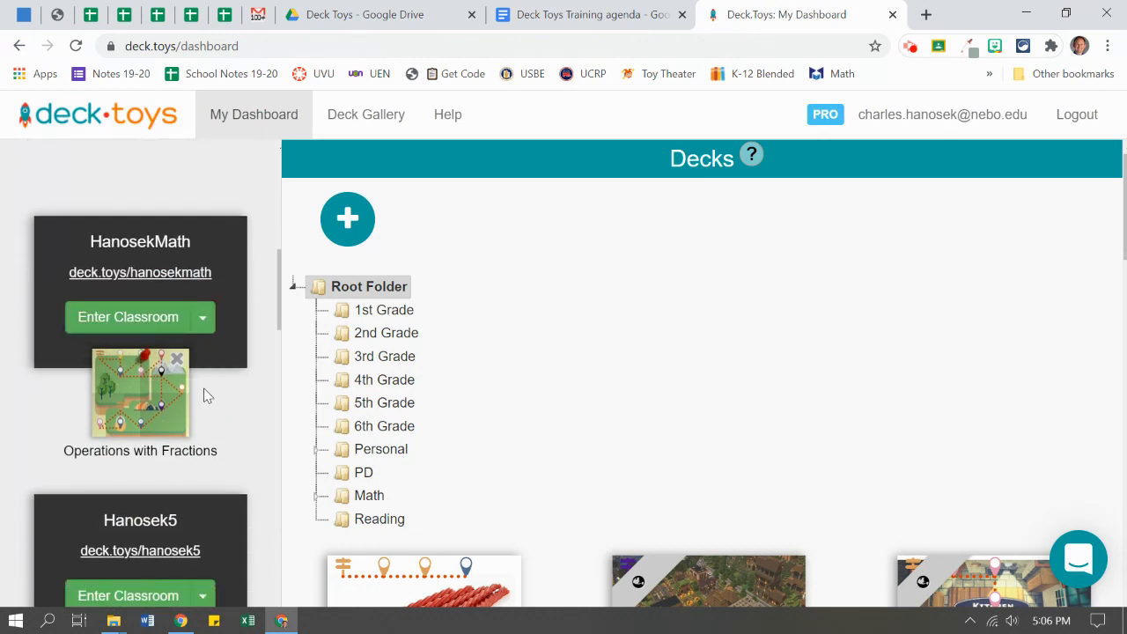
pyautogui.moveTo(179, 425)
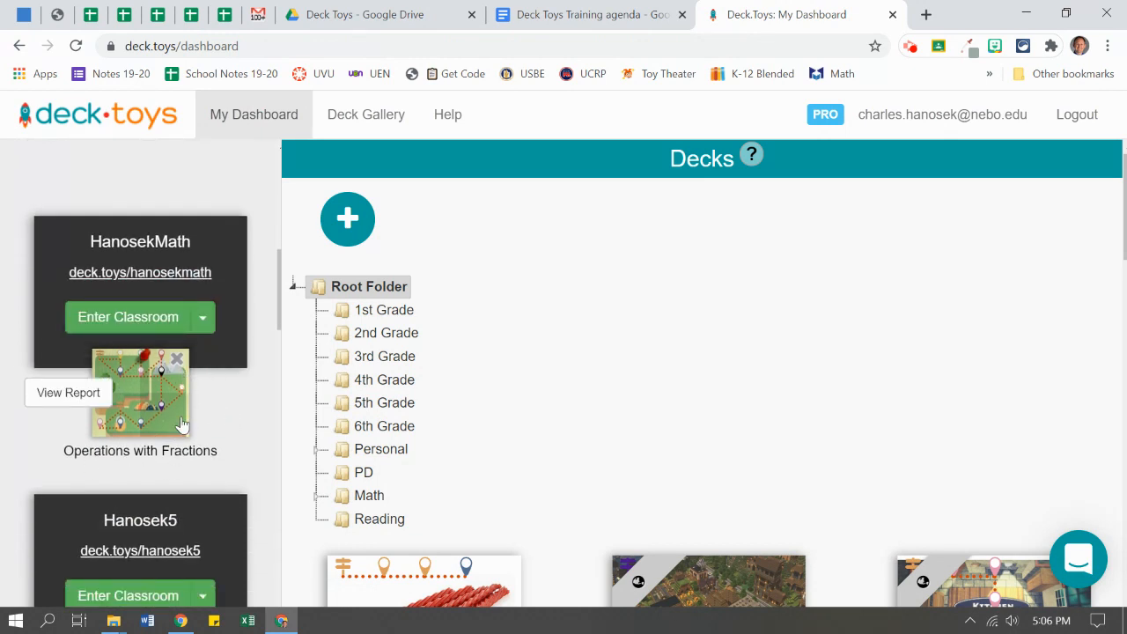
pyautogui.moveTo(167, 409)
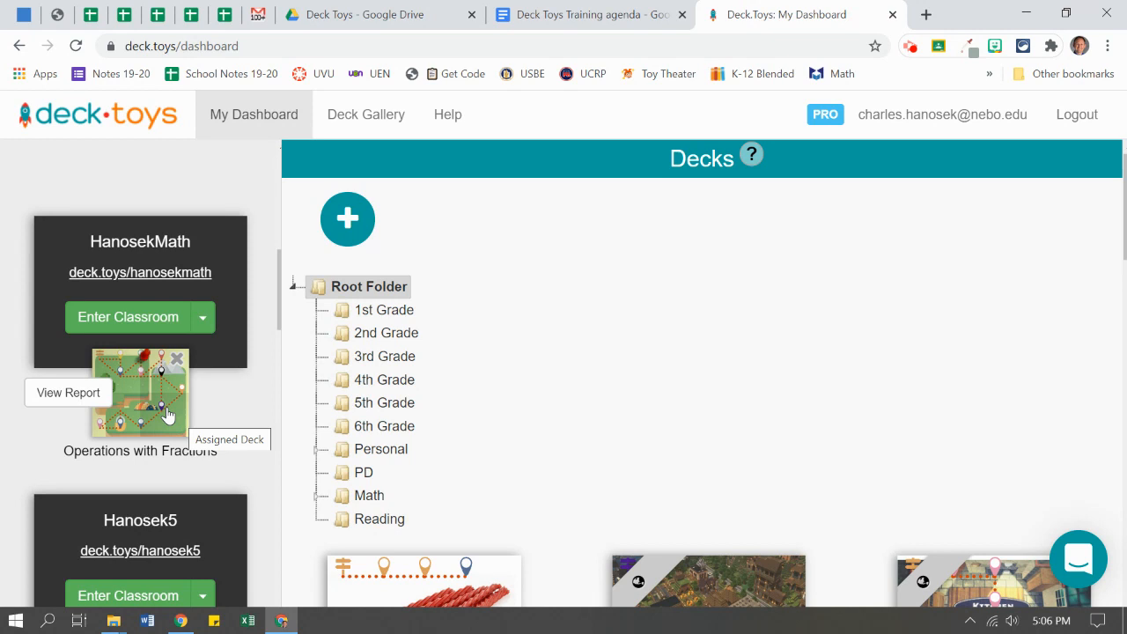
pyautogui.moveTo(1036, 275)
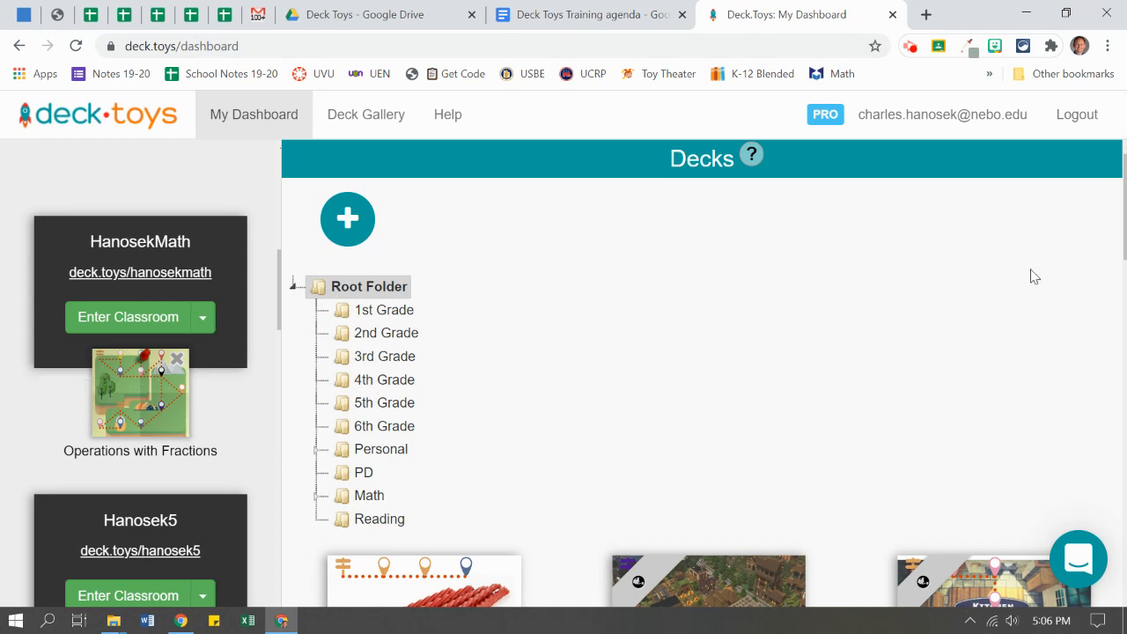
pyautogui.moveTo(530, 383)
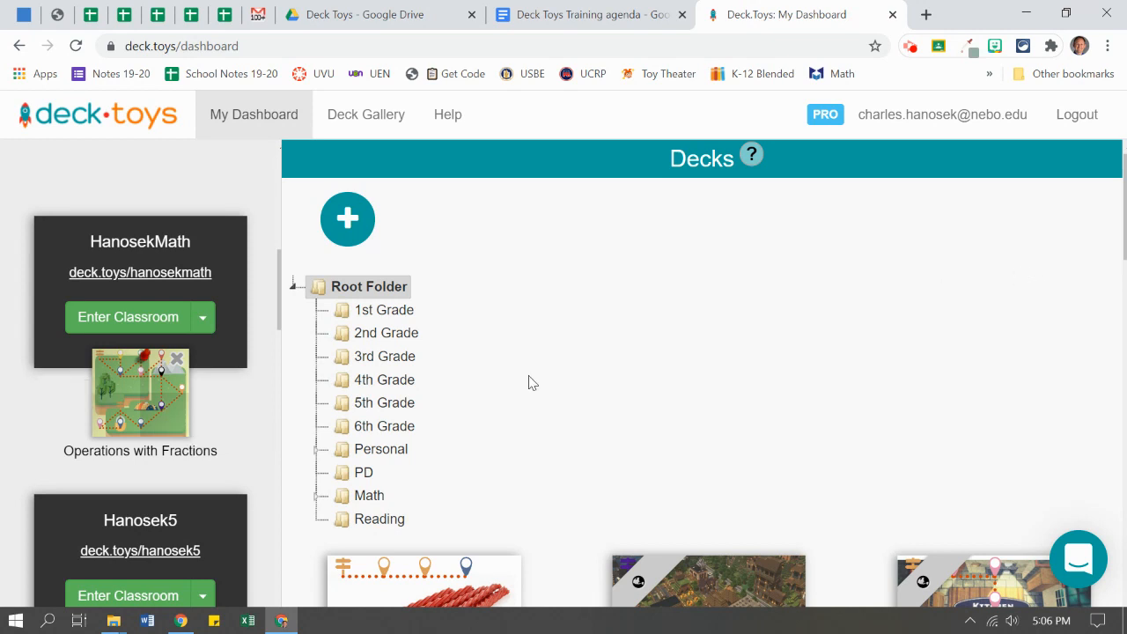
pyautogui.moveTo(580, 344)
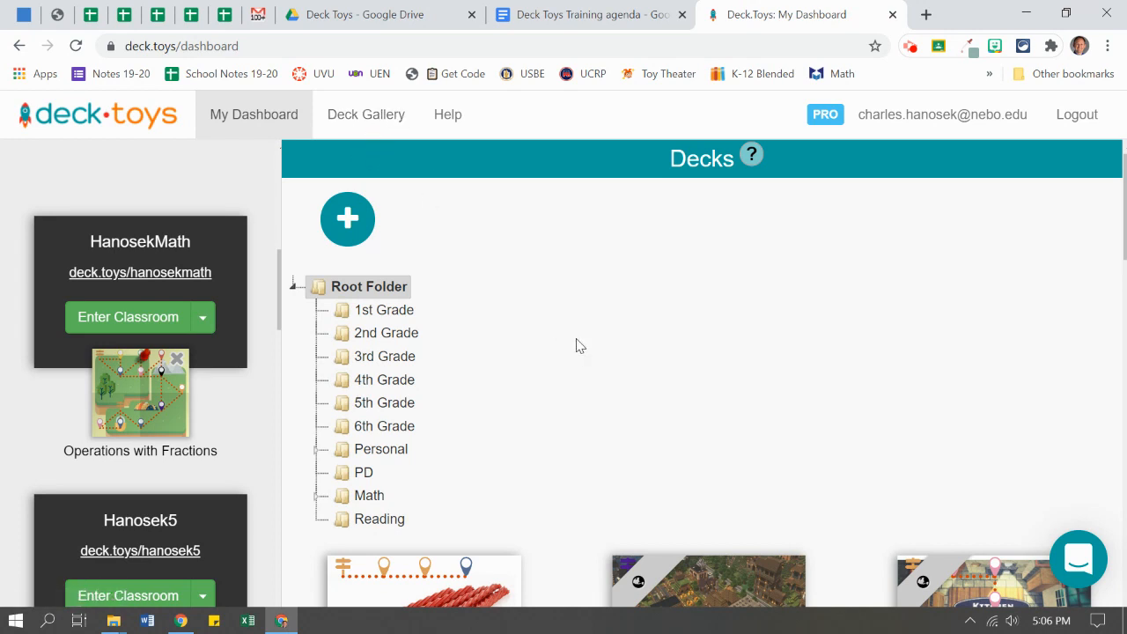
pyautogui.moveTo(392, 215)
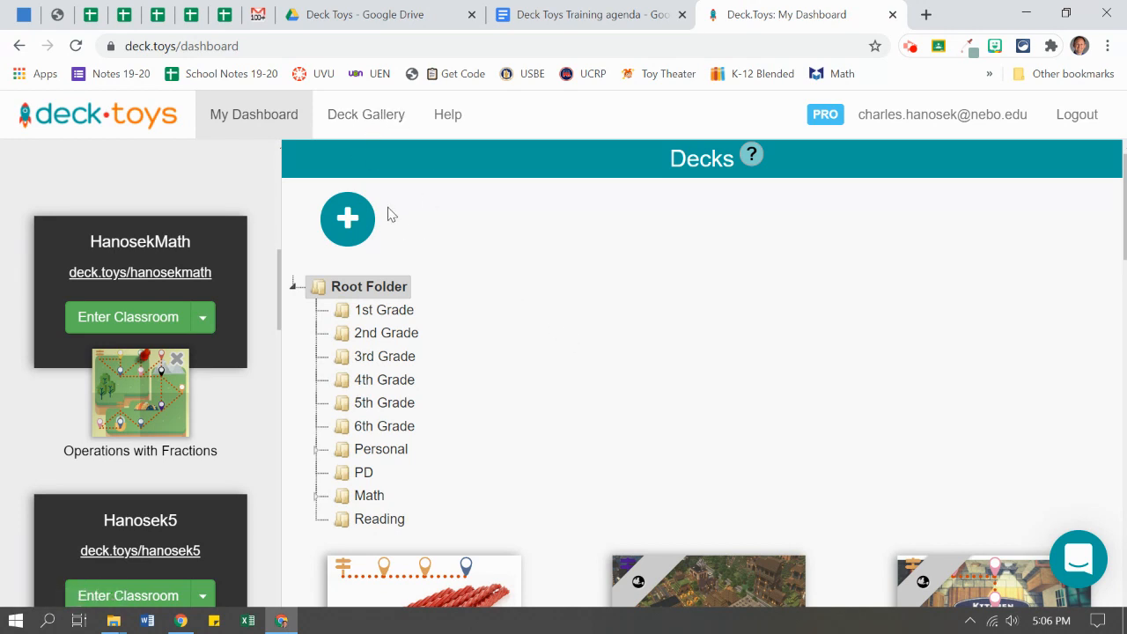
pyautogui.moveTo(347, 218)
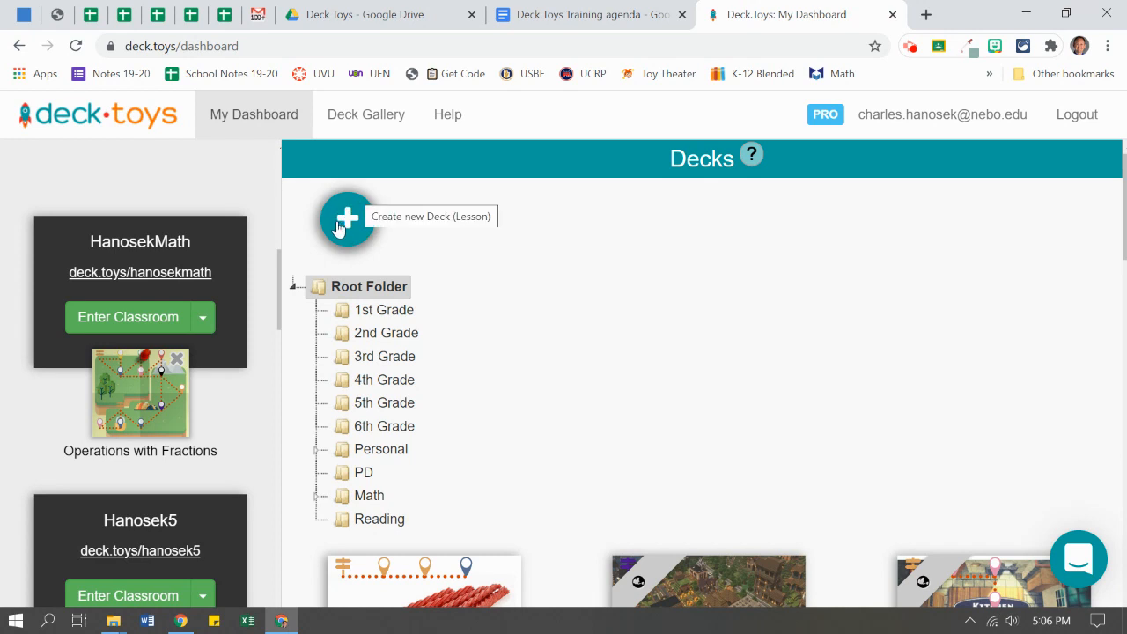